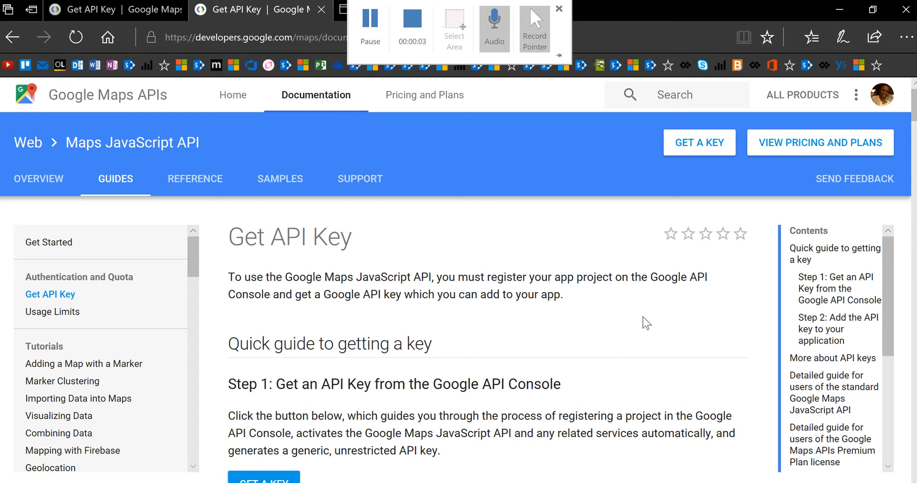
pyautogui.moveTo(669, 360)
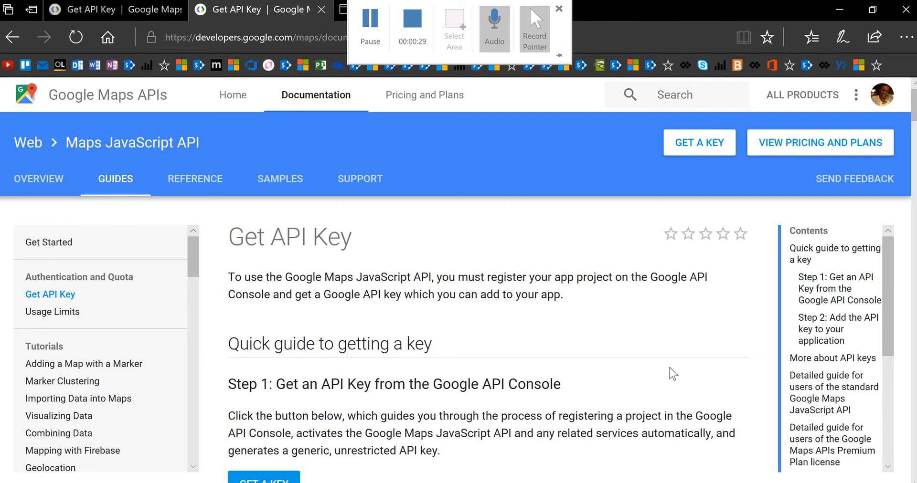
pyautogui.moveTo(552, 239)
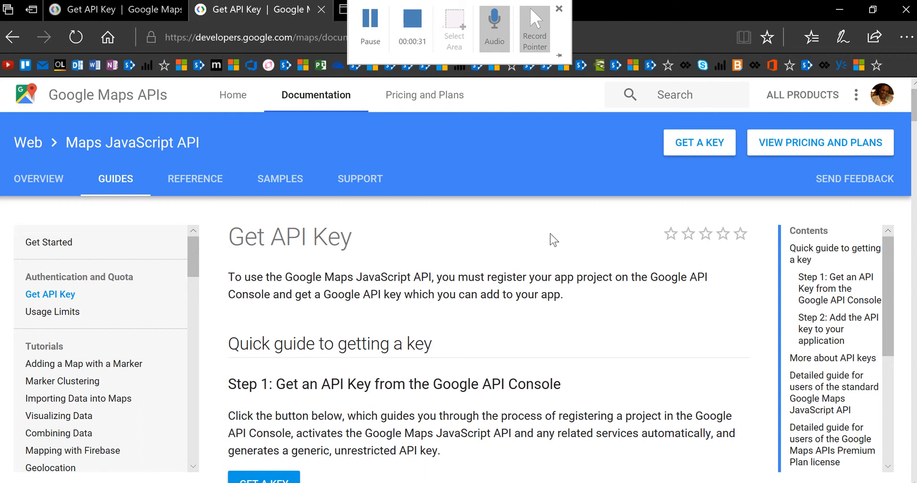
# Step: Create the Google project 'MyProject' and enable the Maps JavaScript API for it
pyautogui.scroll(-3)
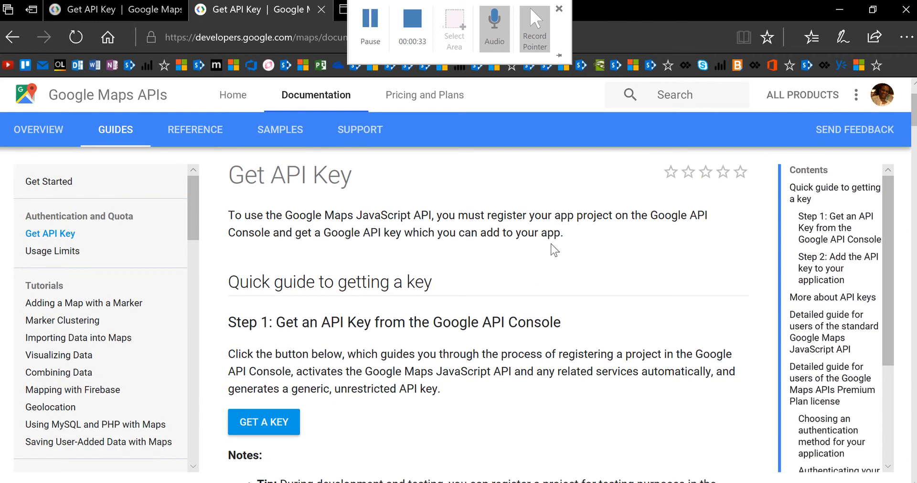
pyautogui.moveTo(610, 185)
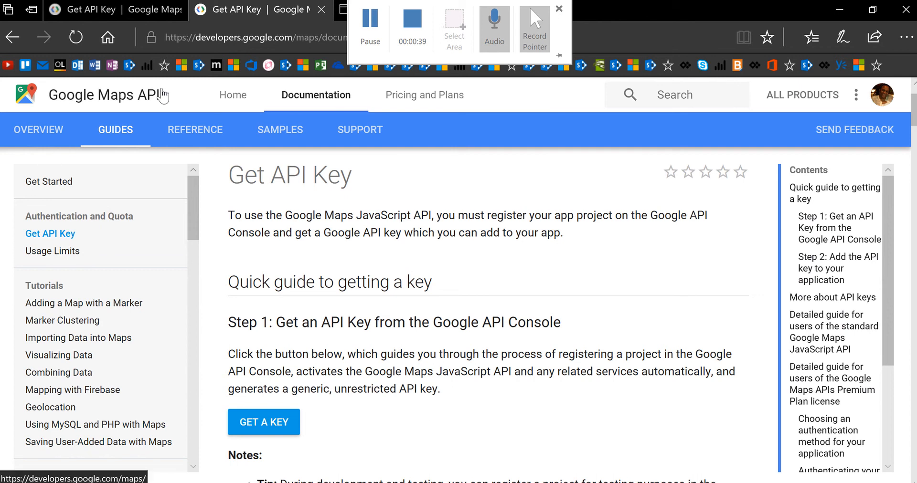
pyautogui.moveTo(541, 313)
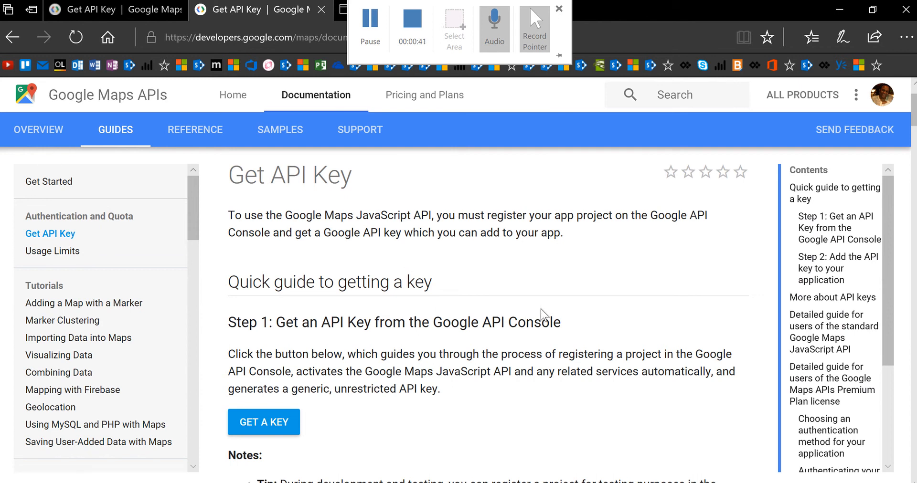
pyautogui.moveTo(517, 410)
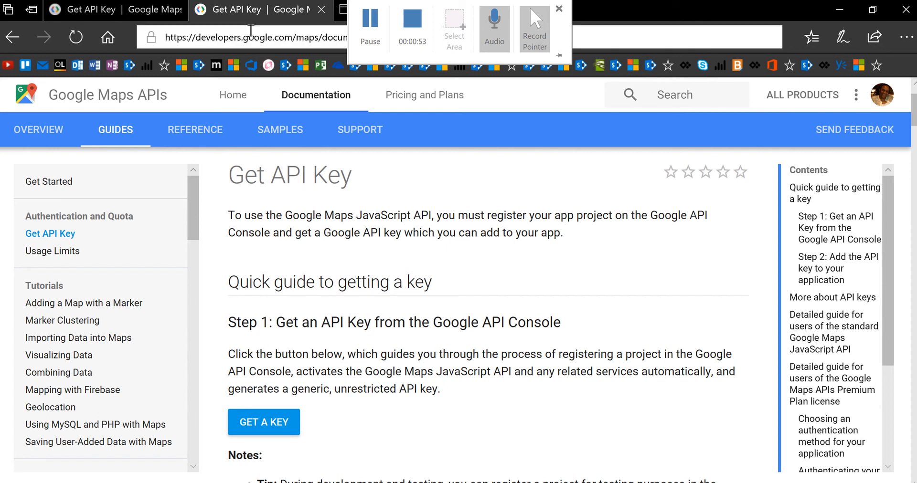
pyautogui.click(559, 9)
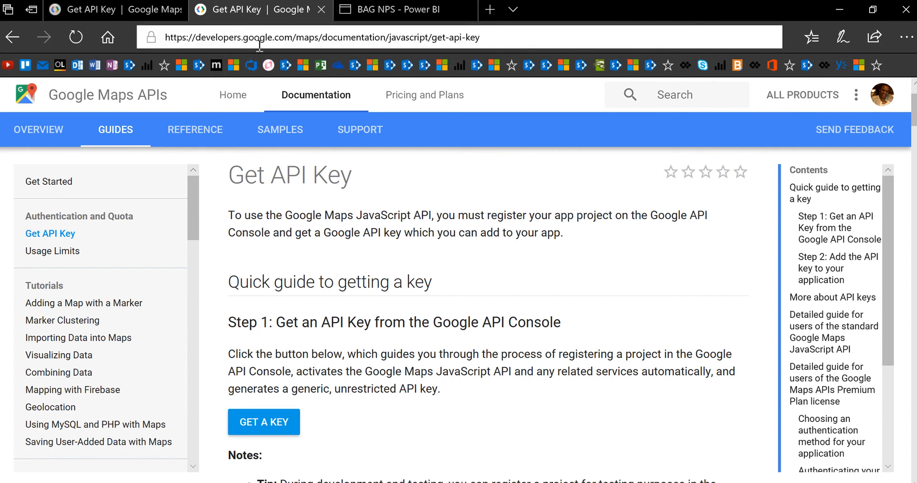
pyautogui.moveTo(321, 41)
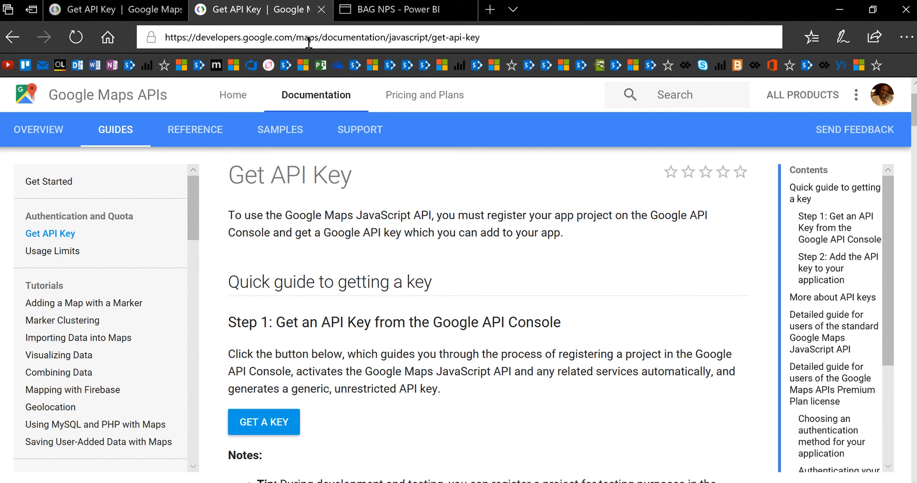
pyautogui.moveTo(356, 44)
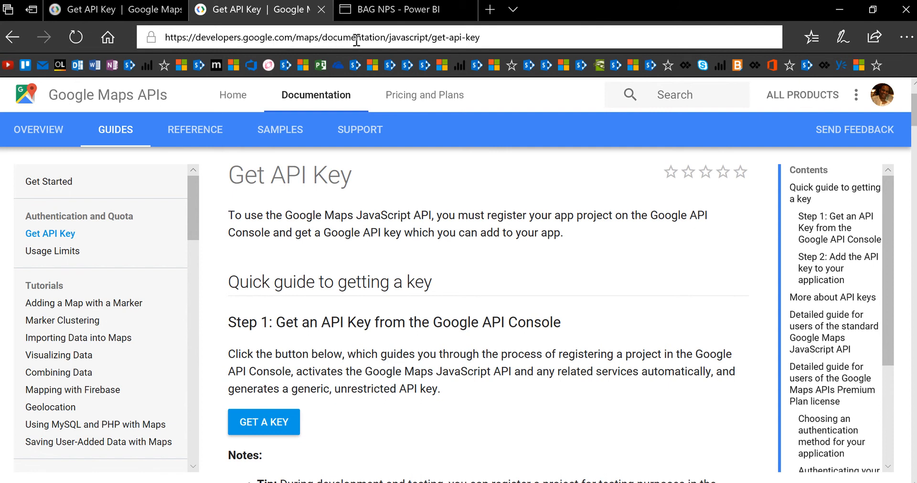
pyautogui.moveTo(498, 37)
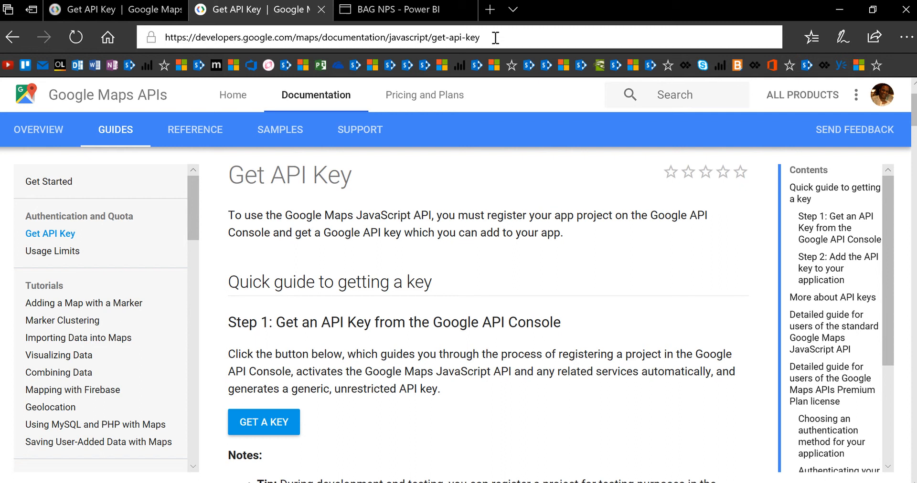
pyautogui.moveTo(505, 40)
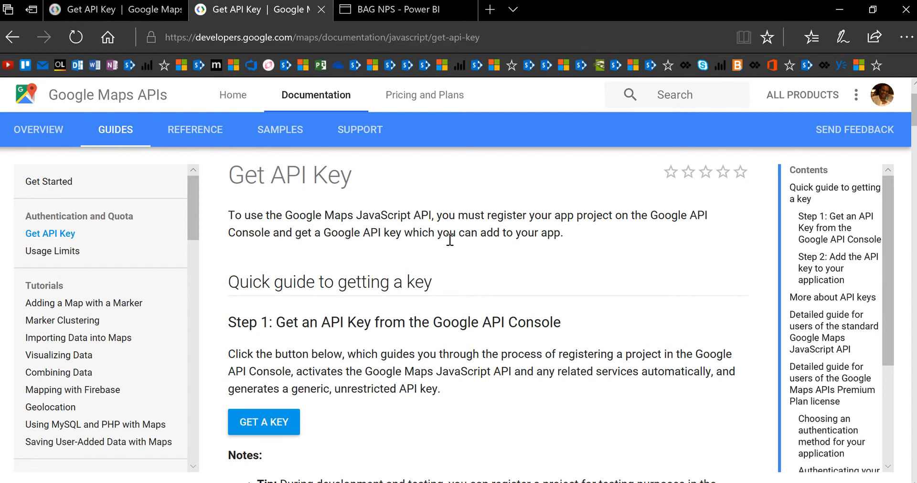
pyautogui.click(264, 422)
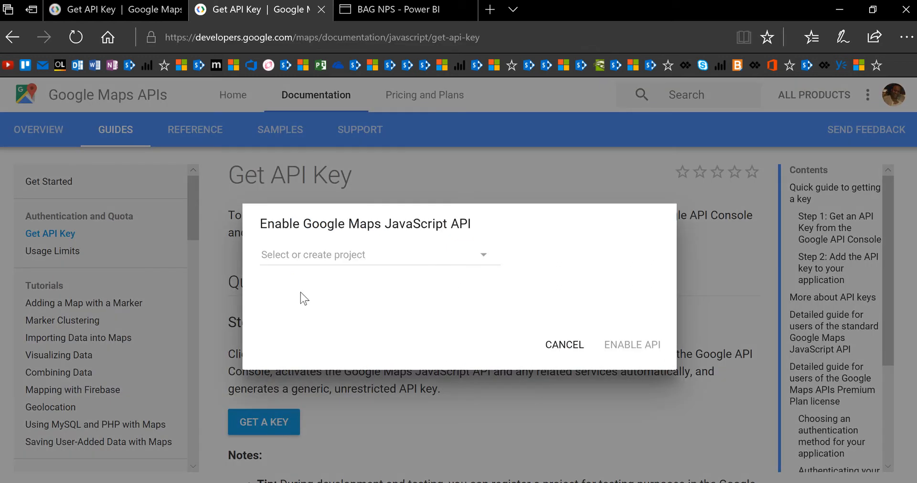
pyautogui.click(379, 255)
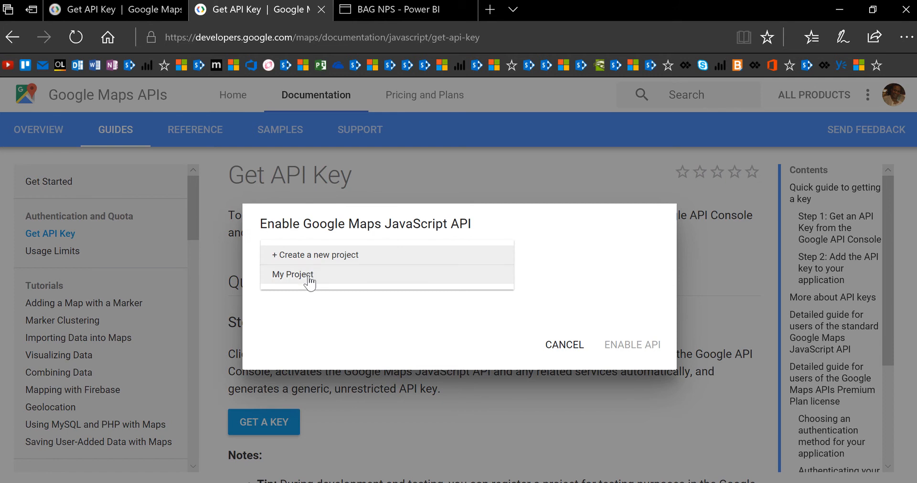
pyautogui.click(292, 274)
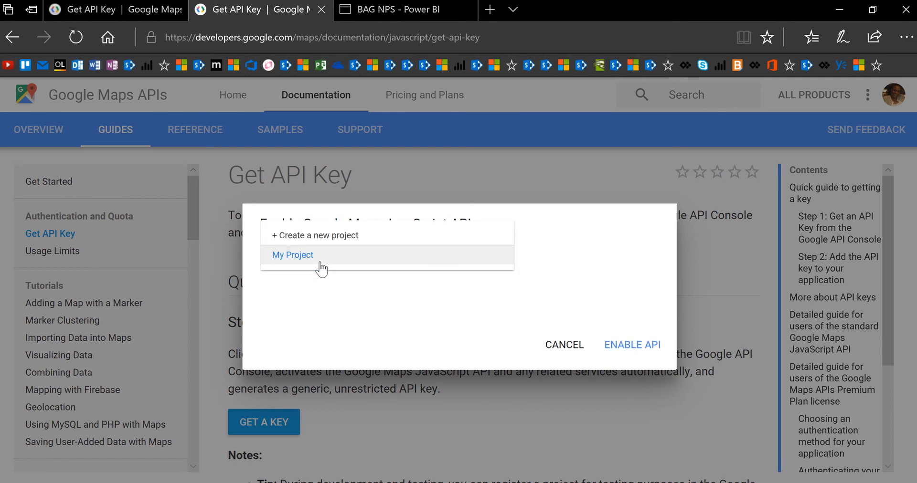
pyautogui.click(293, 255)
pyautogui.write('My')
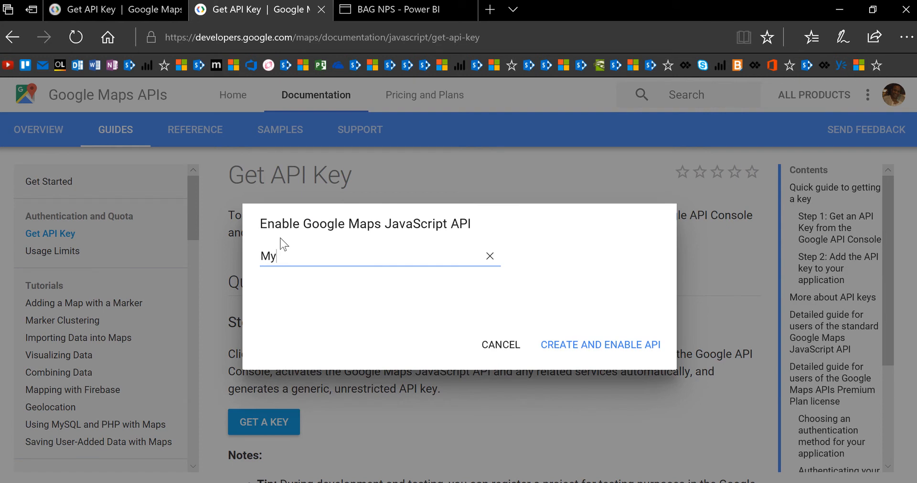
pyautogui.write('Project')
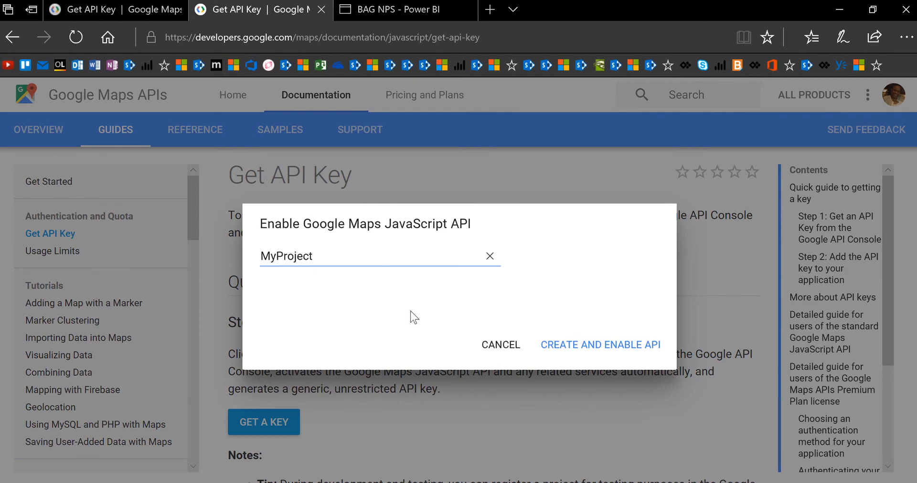
pyautogui.click(600, 345)
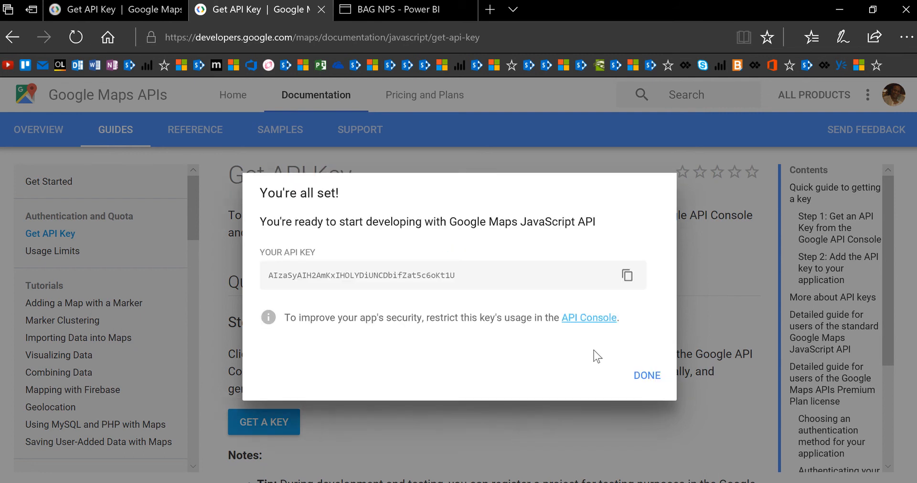
pyautogui.moveTo(615, 271)
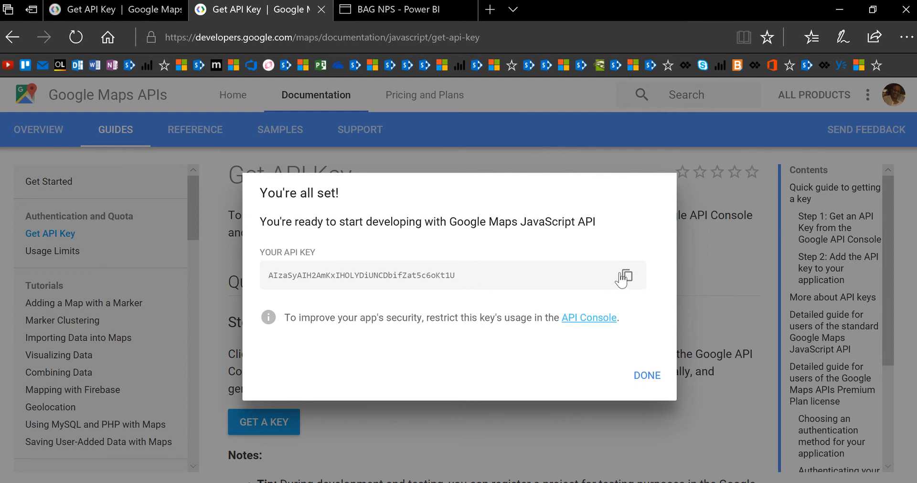
pyautogui.moveTo(606, 309)
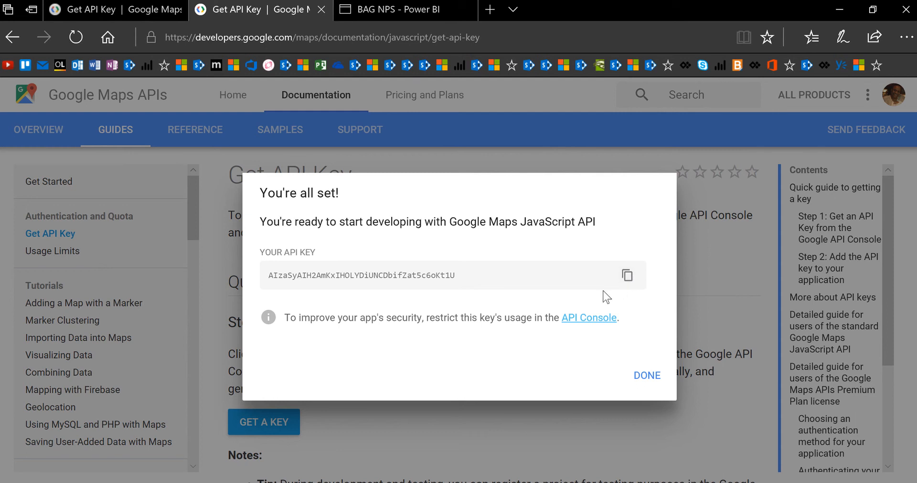
pyautogui.moveTo(538, 305)
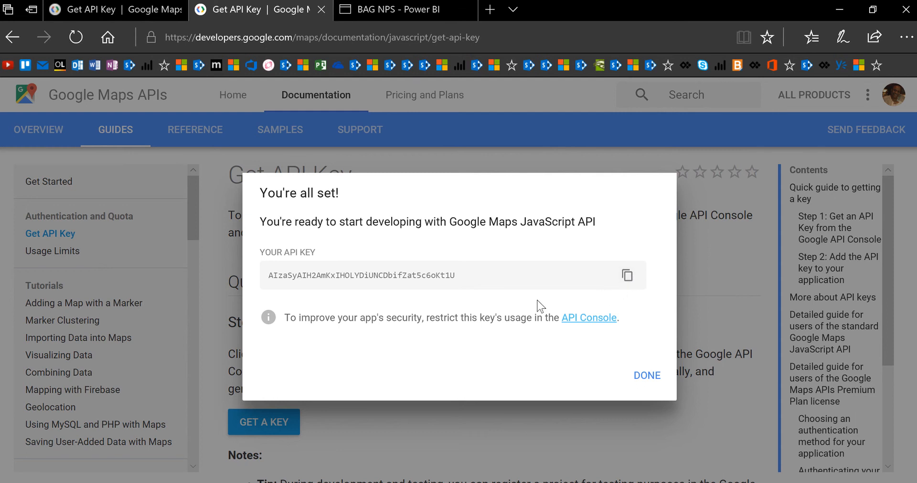
pyautogui.moveTo(57, 259)
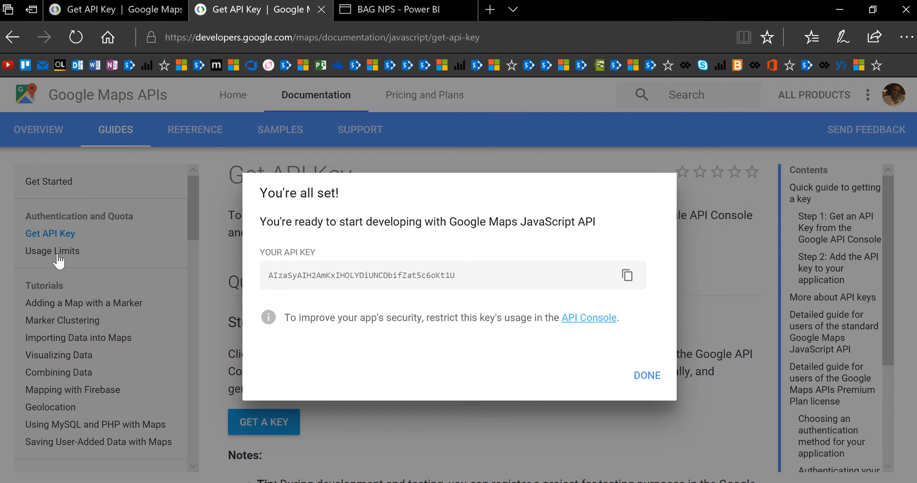
pyautogui.moveTo(53, 290)
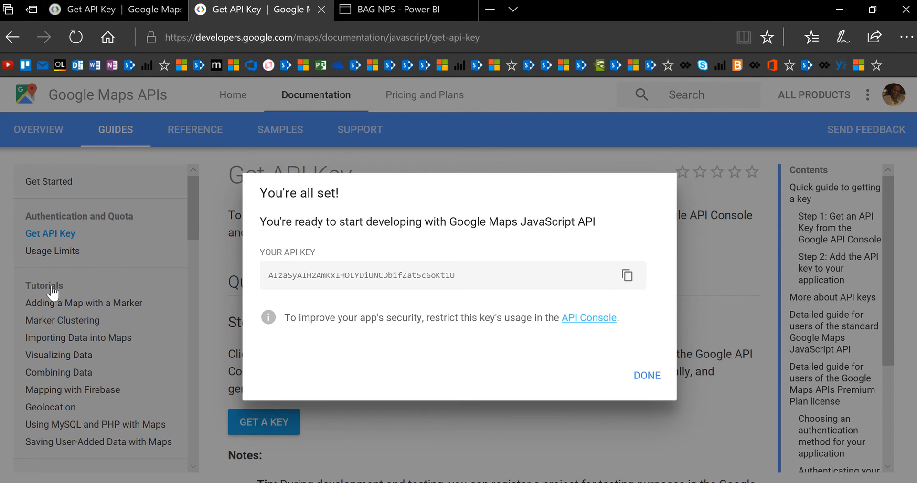
pyautogui.moveTo(39, 258)
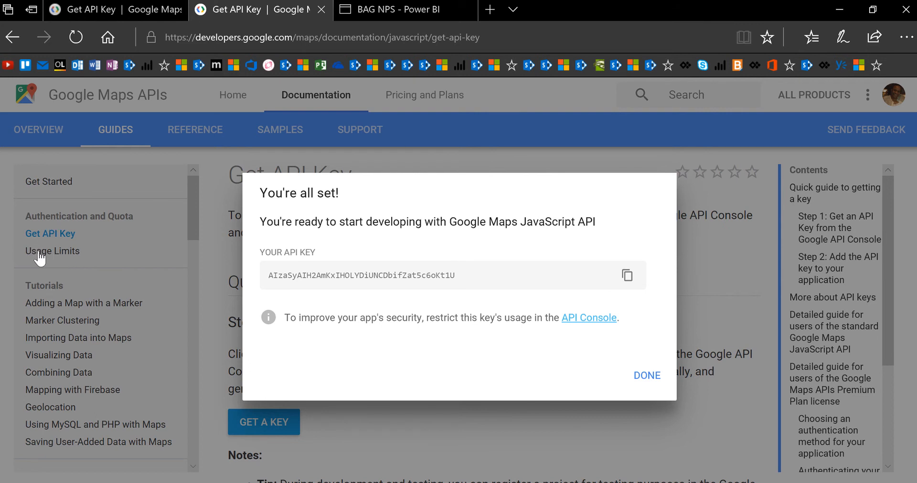
pyautogui.moveTo(60, 257)
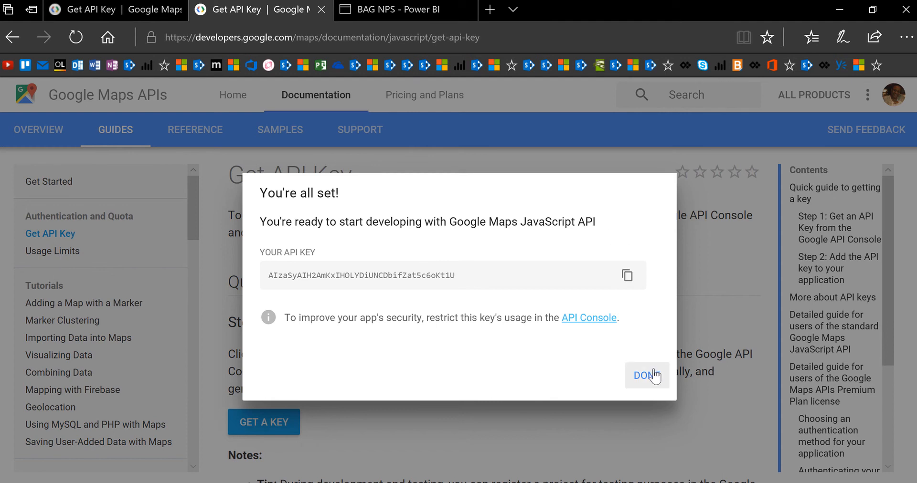
# Step: Dismiss the 'You're all set' API key confirmation with DONE
pyautogui.click(647, 376)
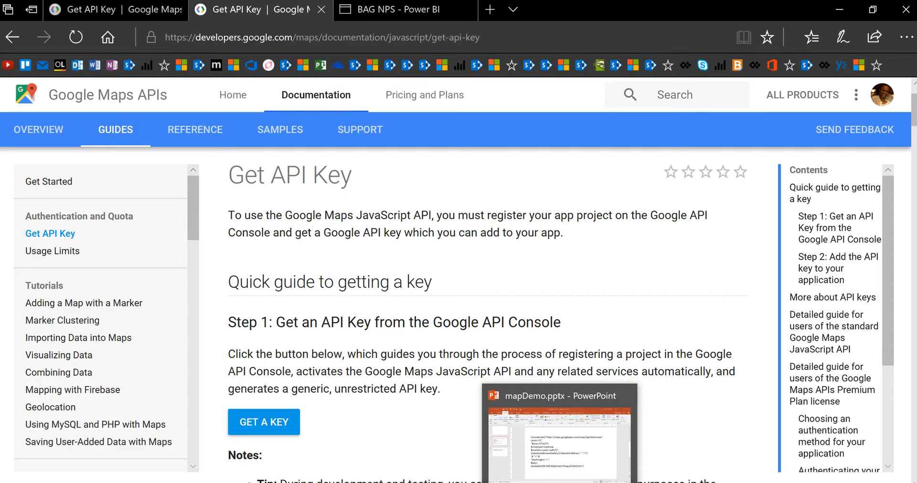
# Step: Switch to mapDemo.pptx and present up to the Launch formula slide
pyautogui.click(562, 399)
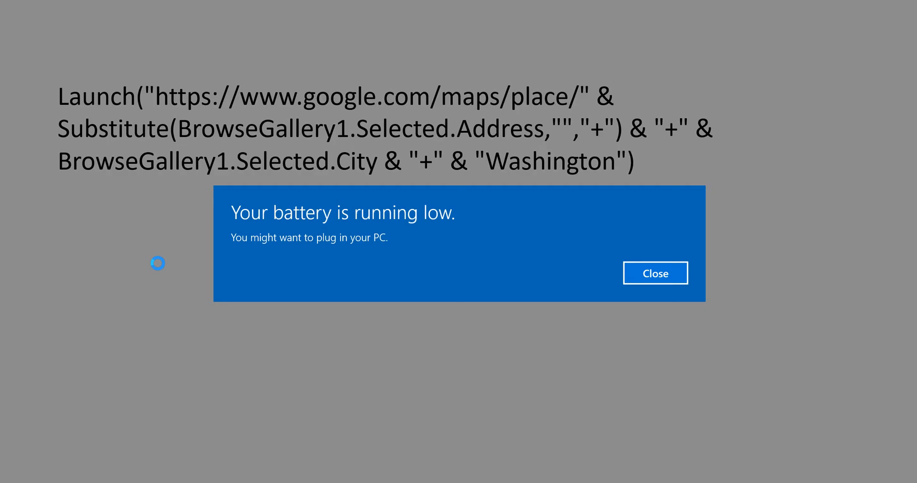
# Step: Close the low-battery notification and exit the slide show on slide 3
pyautogui.click(655, 273)
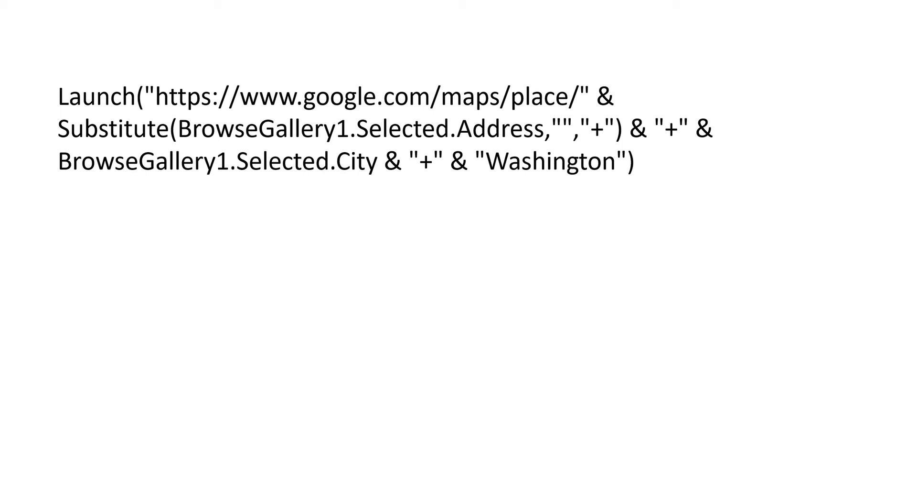
pyautogui.moveTo(455, 150)
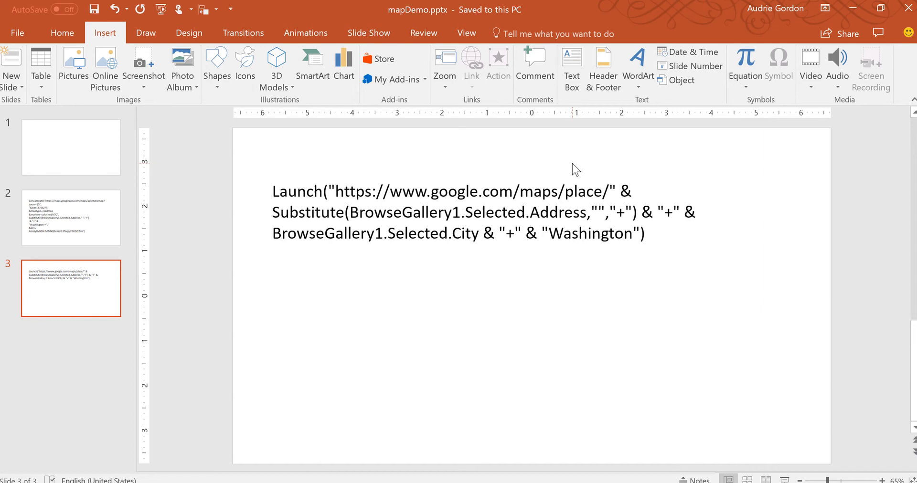
# Step: Start a PowerApps app named 'My Buildings' from the SharePoint BuildingAddresses list
pyautogui.press('alt+tab')
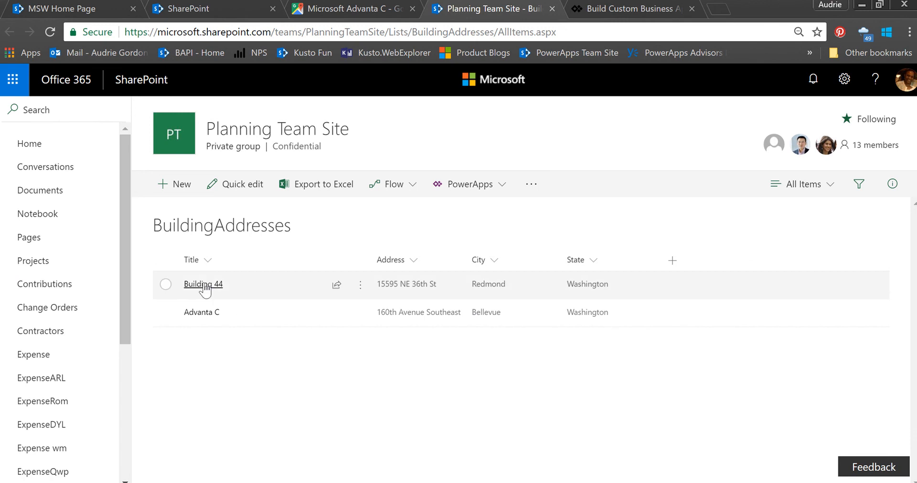
pyautogui.moveTo(403, 287)
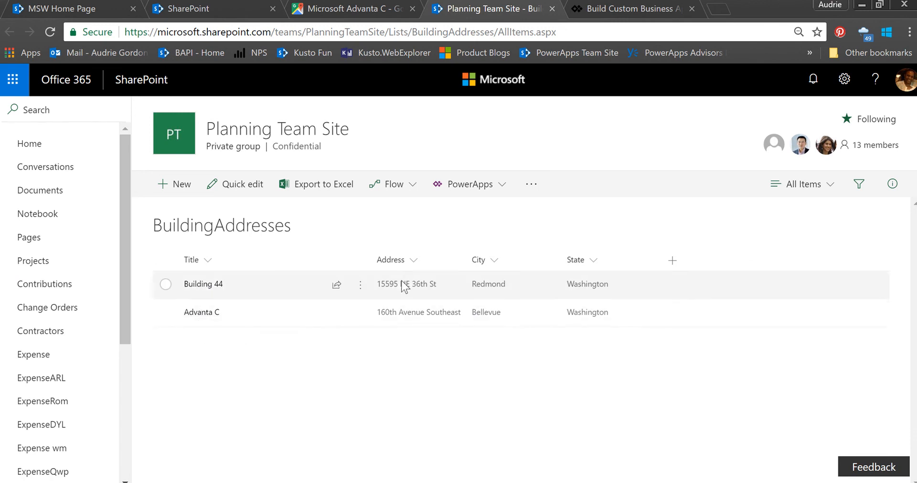
pyautogui.moveTo(604, 284)
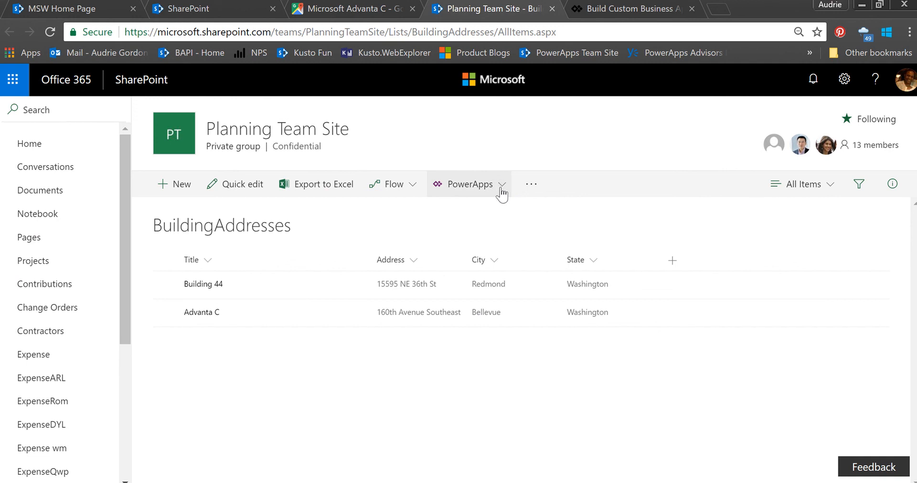
pyautogui.click(470, 184)
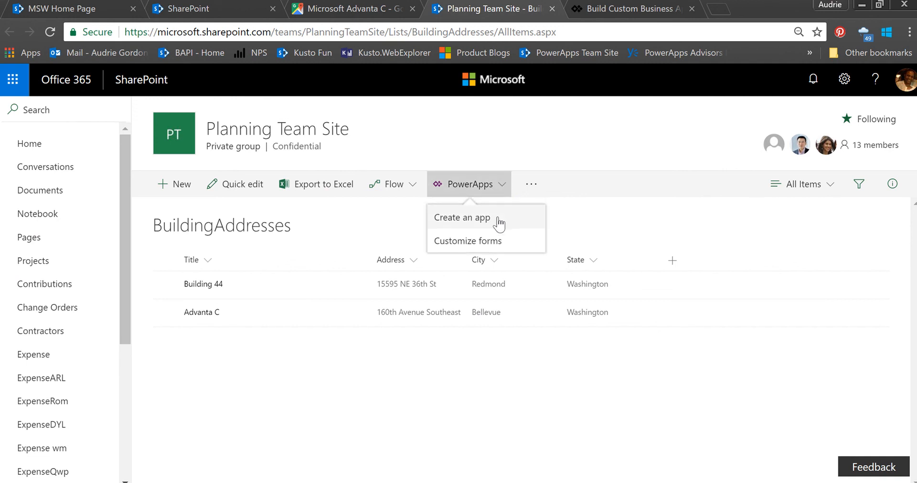
pyautogui.click(463, 217)
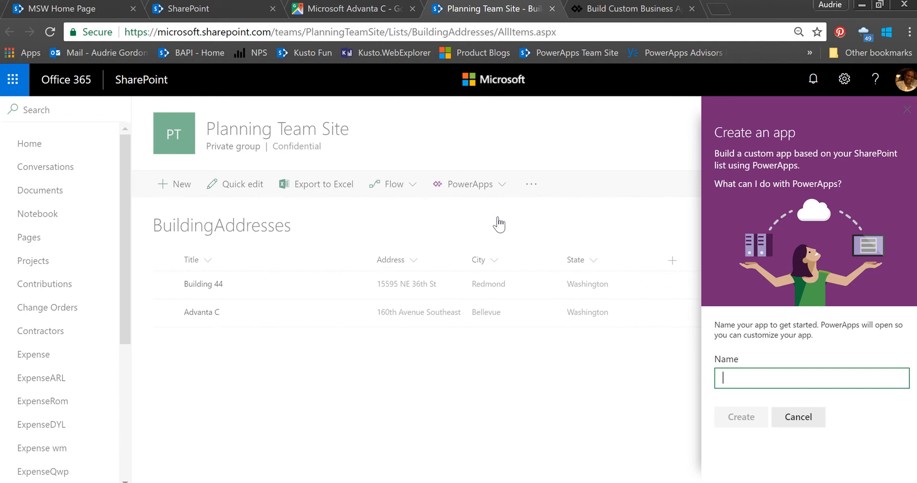
pyautogui.write('My Bu')
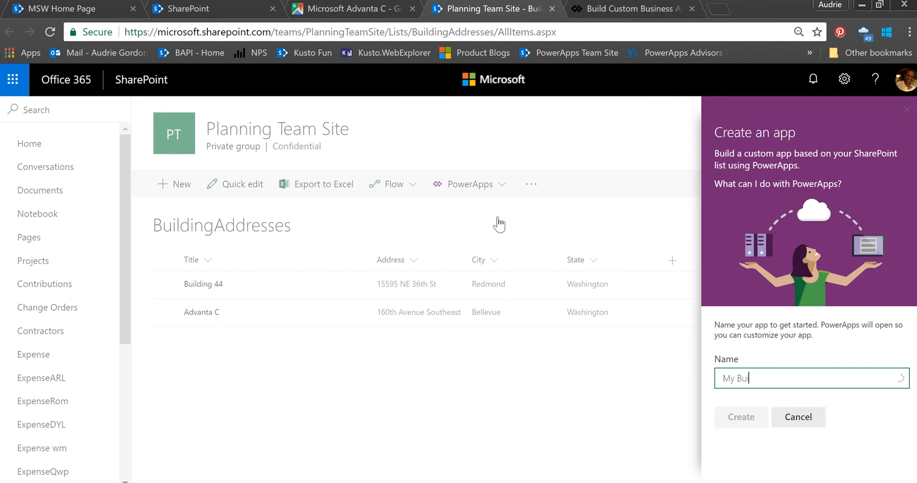
pyautogui.write('ildings')
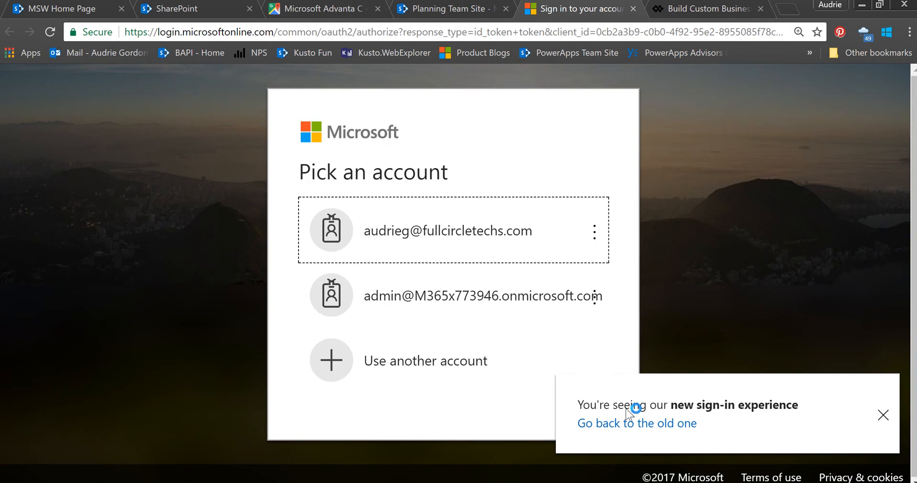
# Step: Sign in with the work account so PowerApps builds the My Buildings app
pyautogui.click(447, 231)
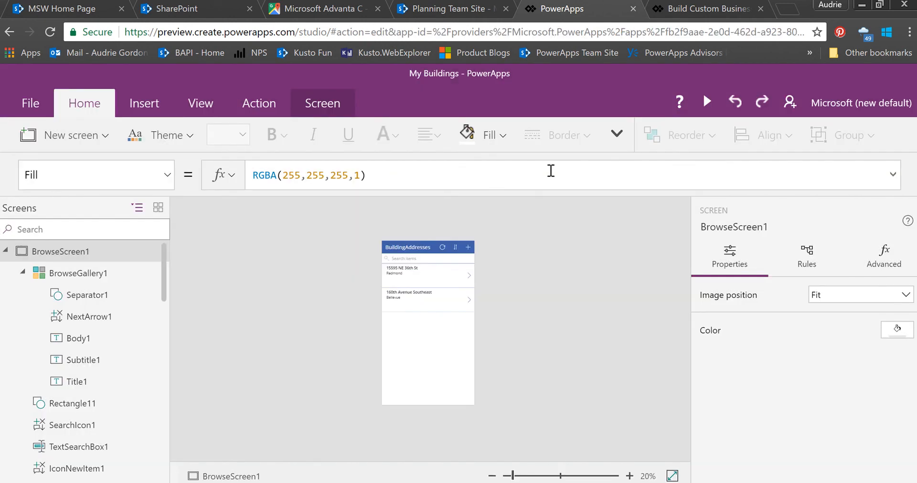
pyautogui.moveTo(319, 344)
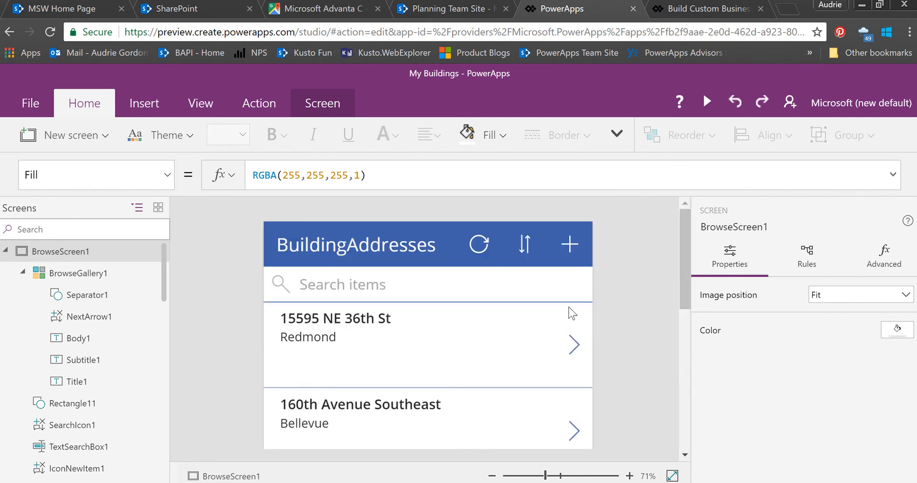
pyautogui.moveTo(381, 343)
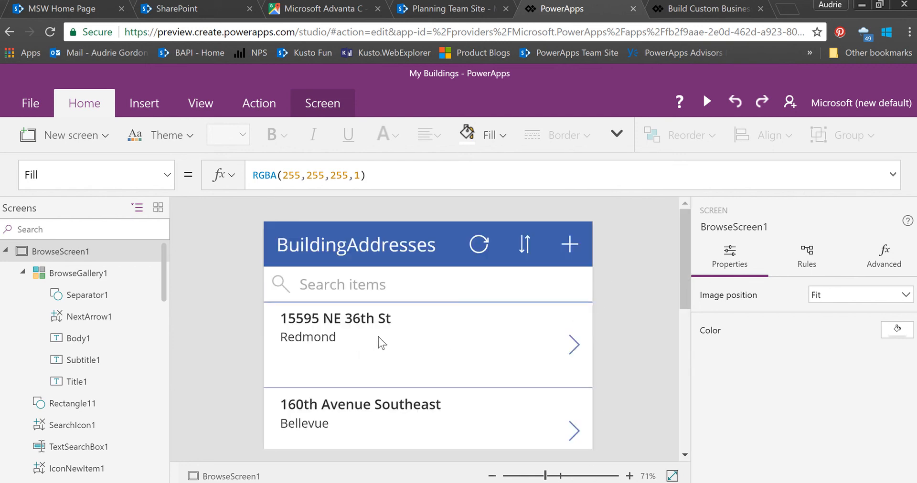
# Step: Set BrowseGallery1's title field to Title and its body field to State
pyautogui.click(309, 337)
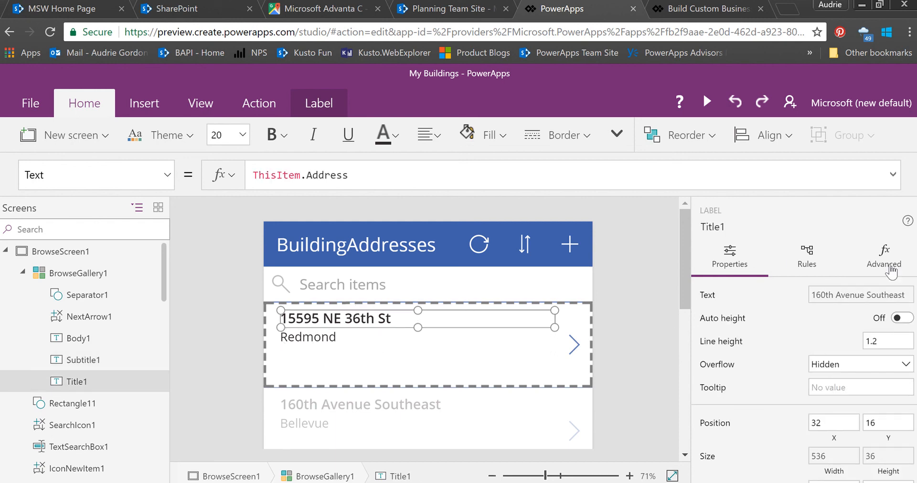
pyautogui.moveTo(123, 272)
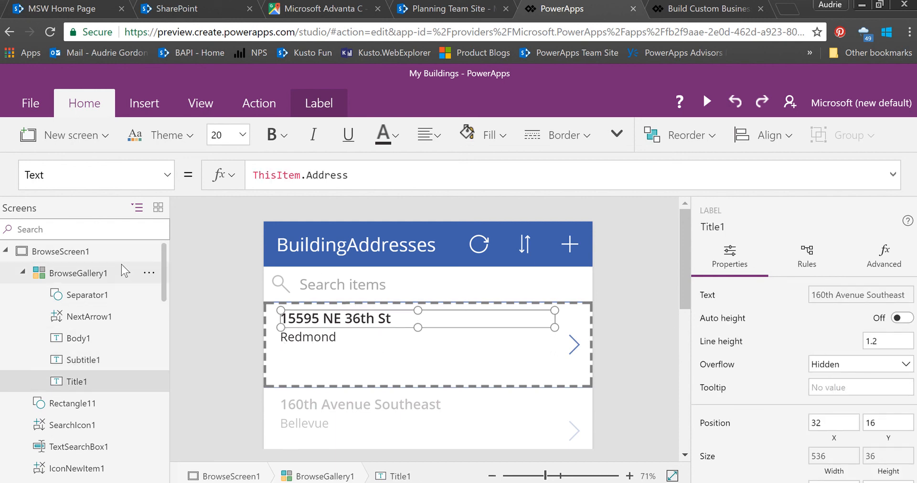
pyautogui.click(79, 273)
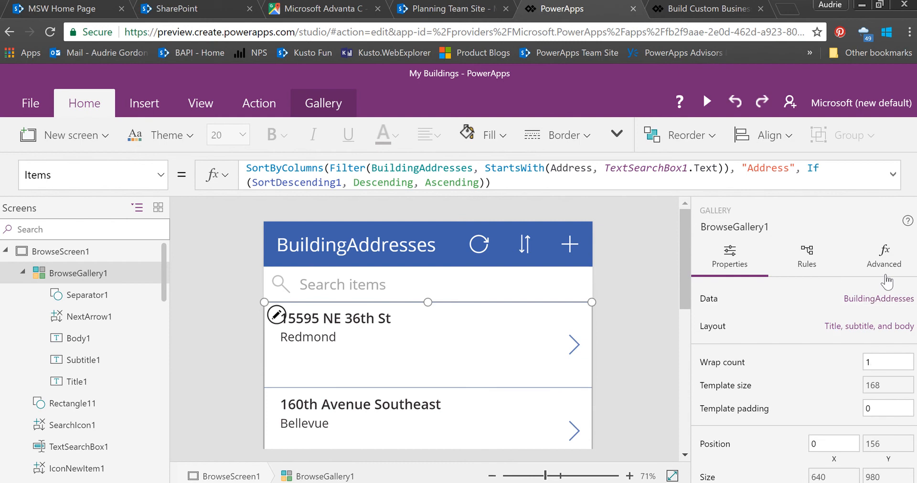
pyautogui.moveTo(874, 310)
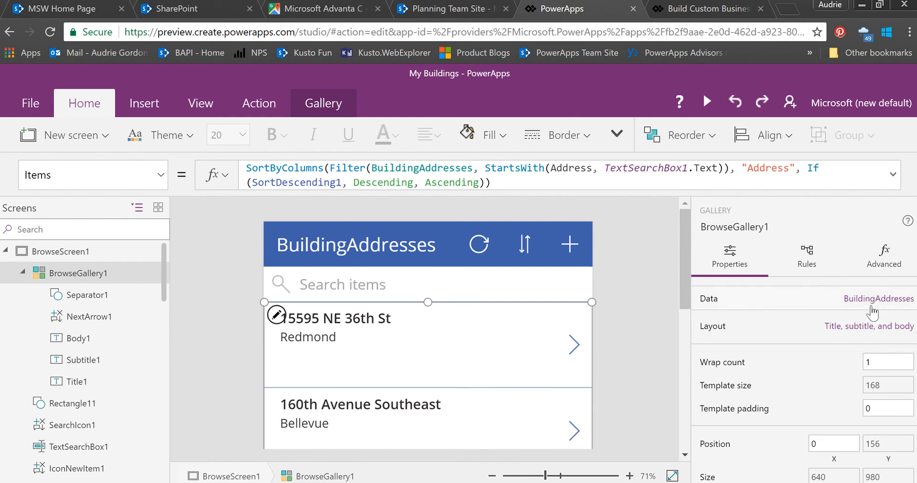
pyautogui.click(878, 299)
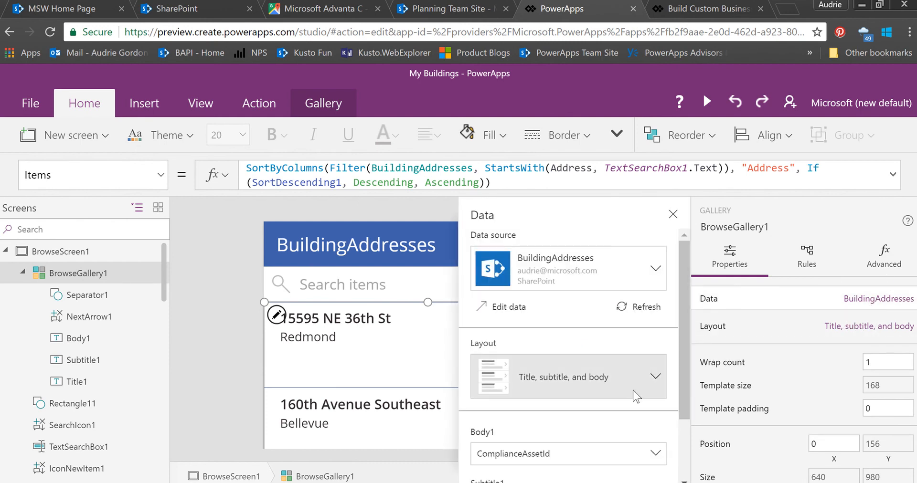
pyautogui.scroll(-3)
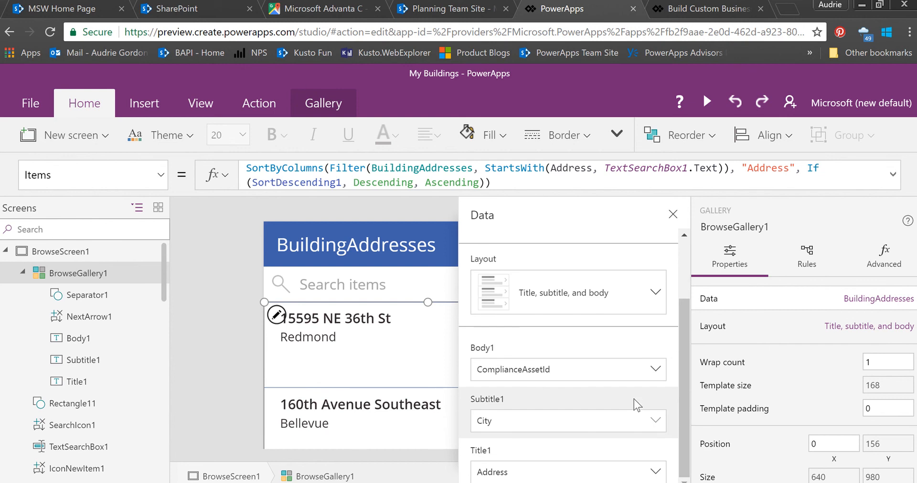
pyautogui.click(340, 319)
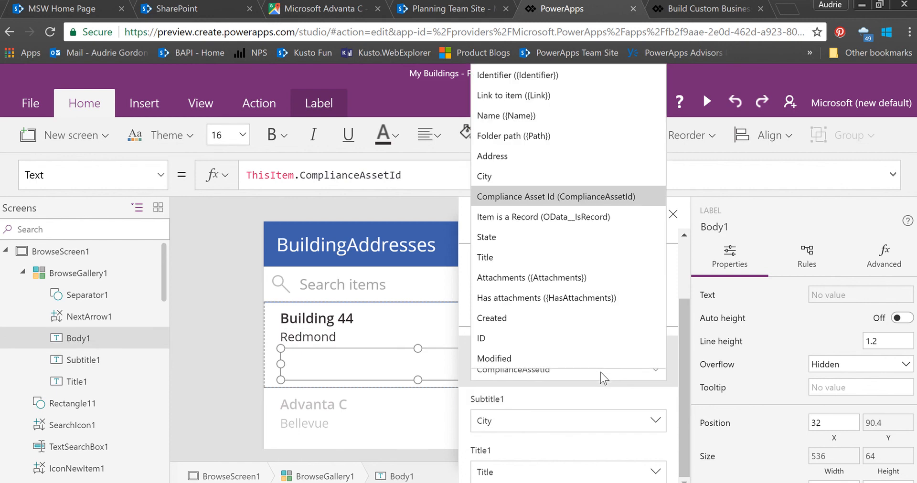
pyautogui.click(486, 238)
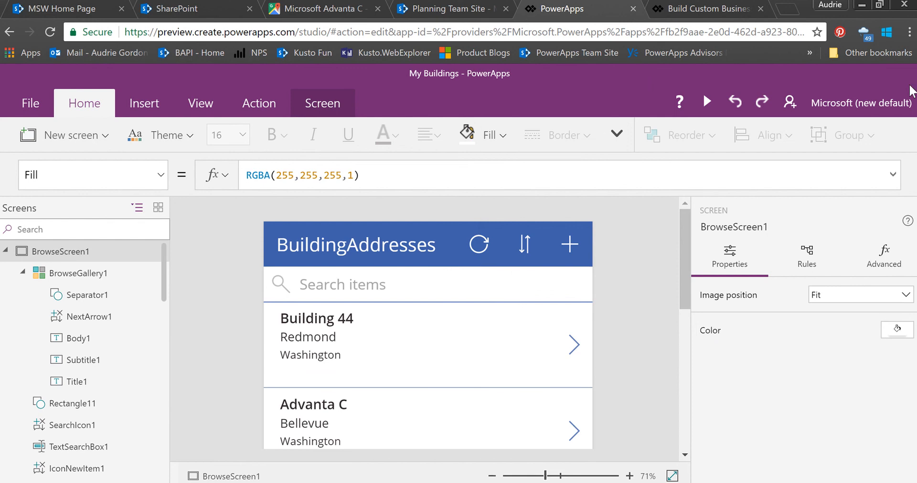
# Step: Run the app preview to check Building 44's detail page
pyautogui.click(707, 100)
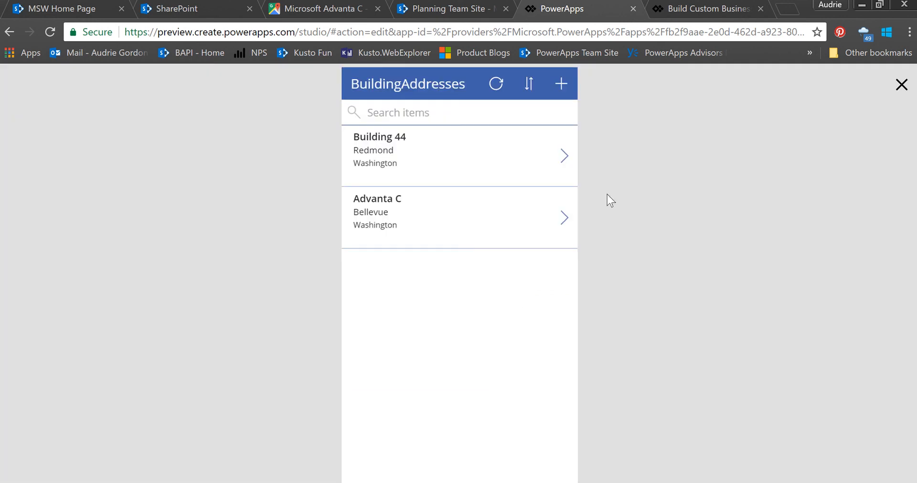
pyautogui.moveTo(564, 165)
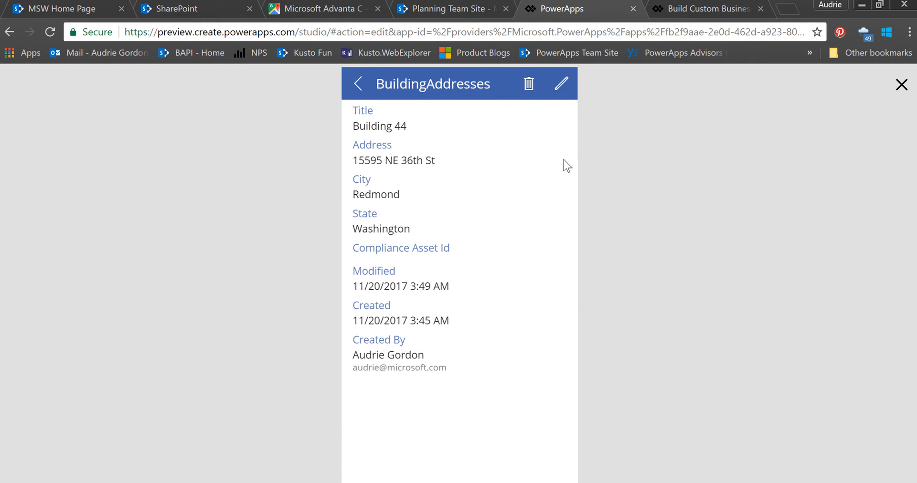
pyautogui.moveTo(901, 88)
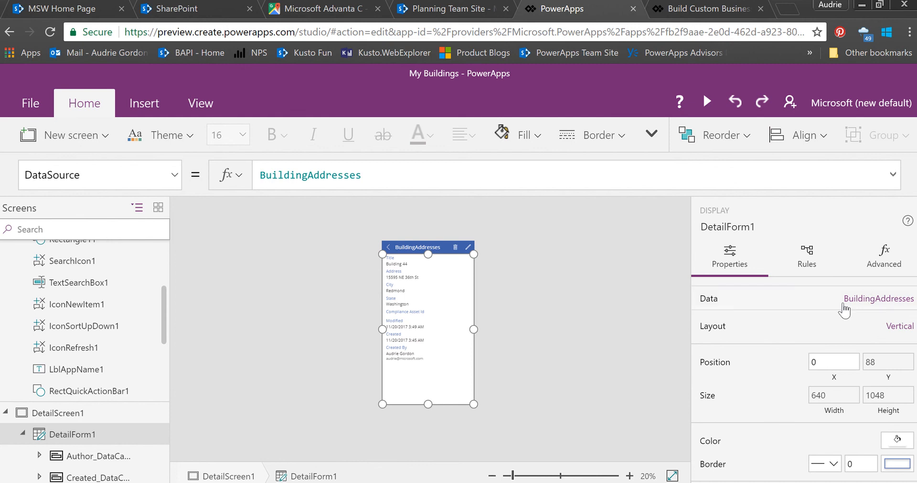
# Step: Set DetailForm1's Snap to columns to 2 and close its data pane
pyautogui.click(878, 299)
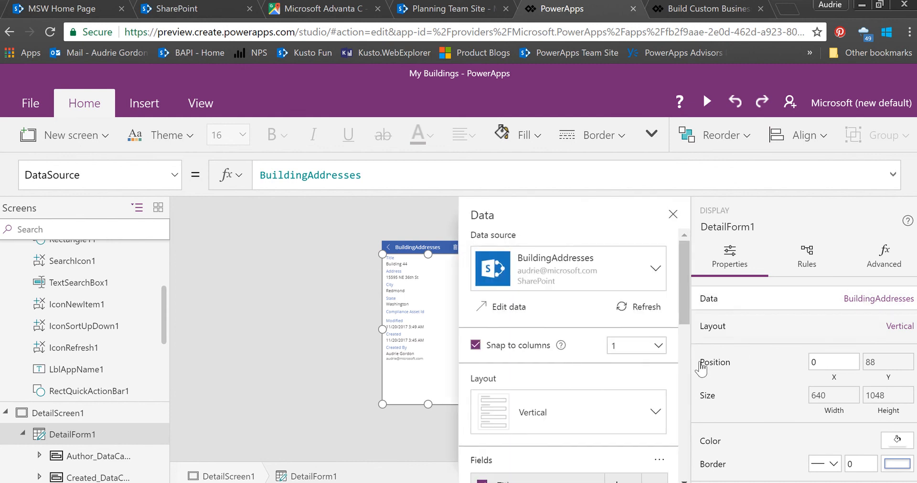
pyautogui.moveTo(635, 355)
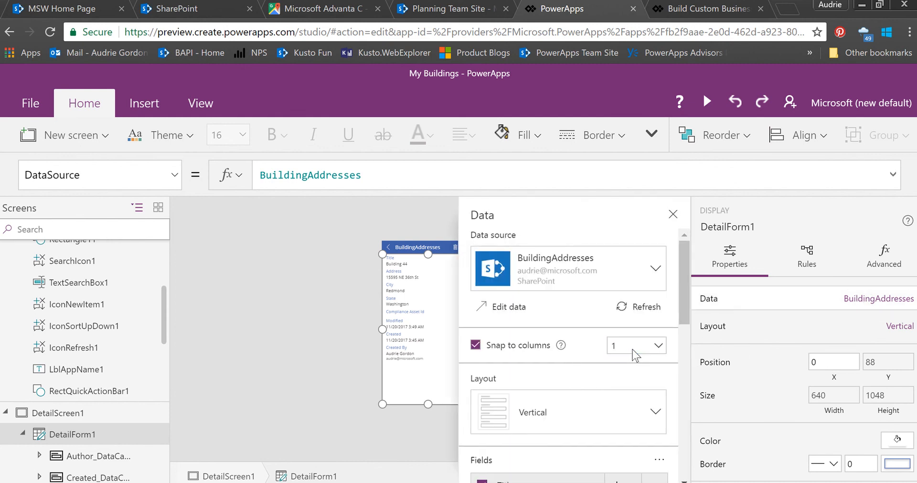
pyautogui.click(654, 345)
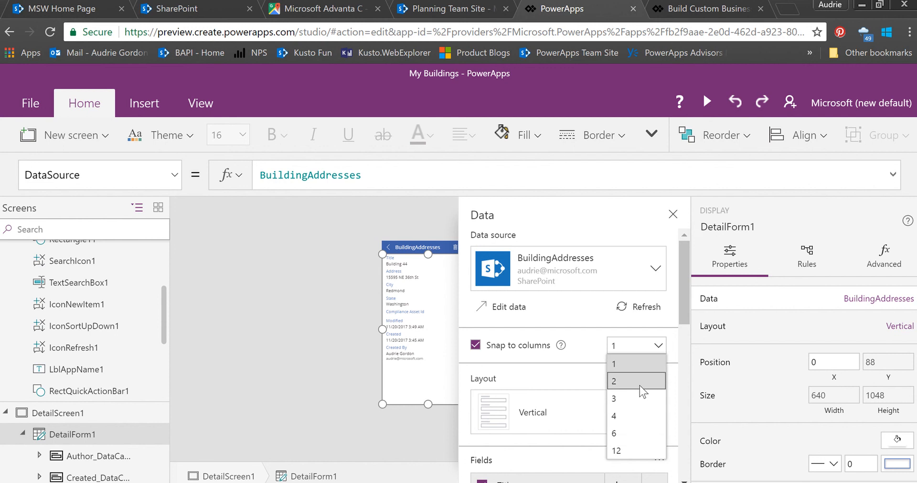
pyautogui.click(636, 381)
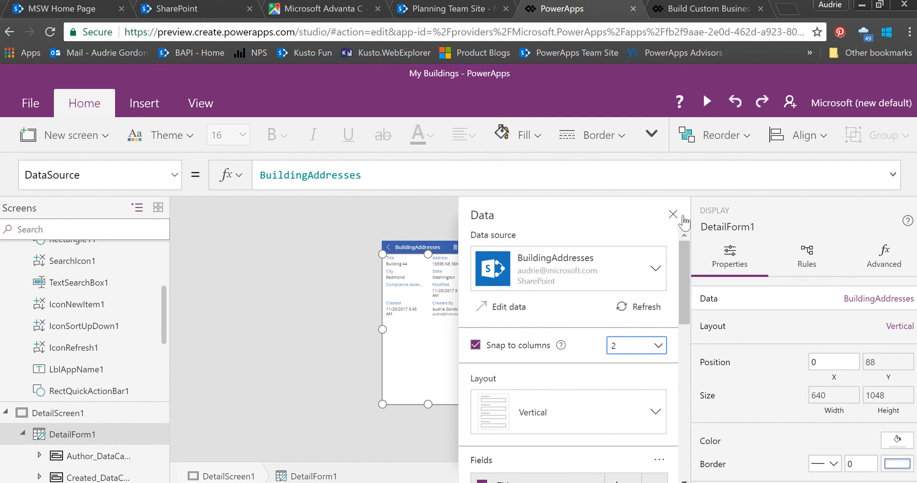
pyautogui.click(673, 214)
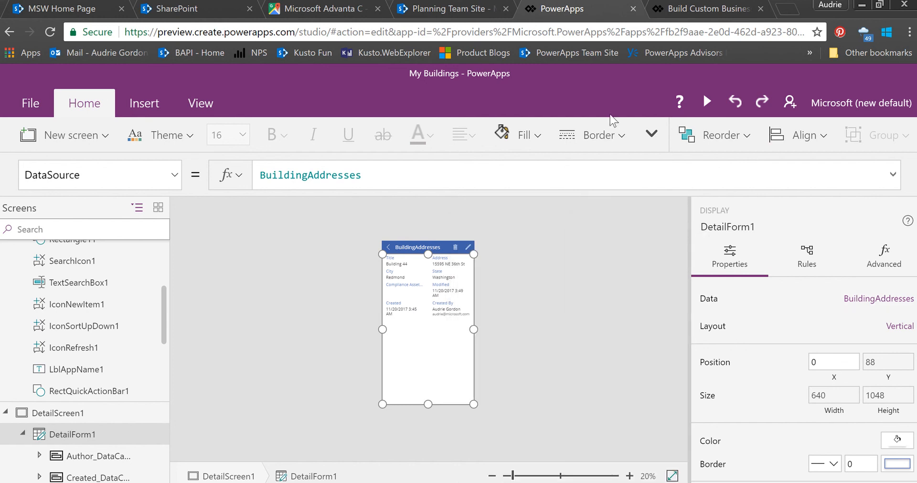
pyautogui.moveTo(425, 266)
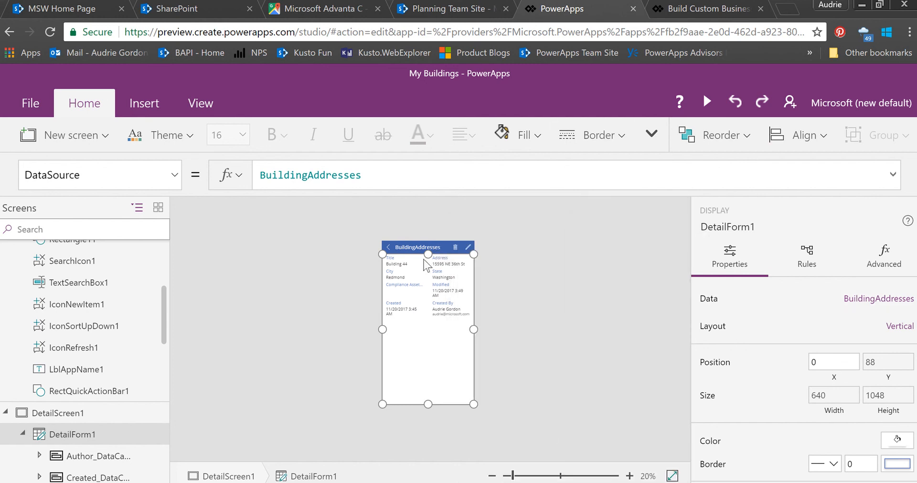
pyautogui.moveTo(431, 260)
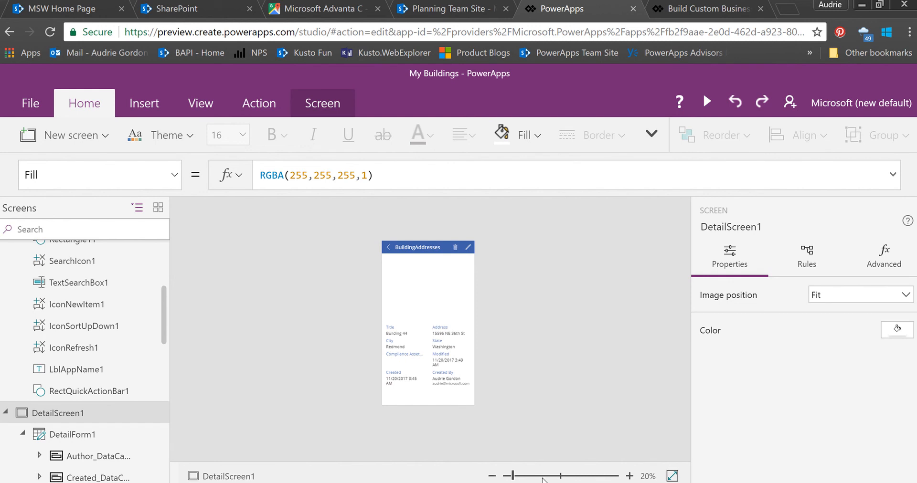
# Step: Add an image control to the detail screen at the left edge below the header
pyautogui.click(629, 474)
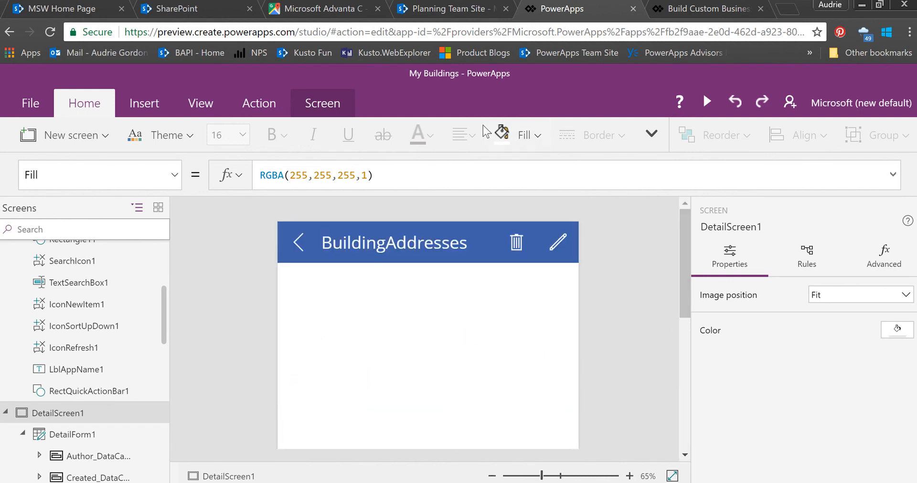
pyautogui.moveTo(363, 310)
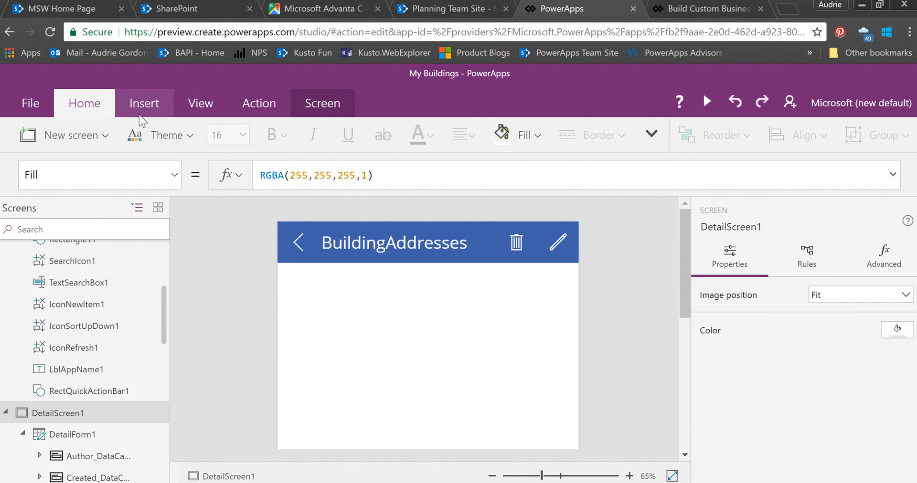
pyautogui.click(144, 104)
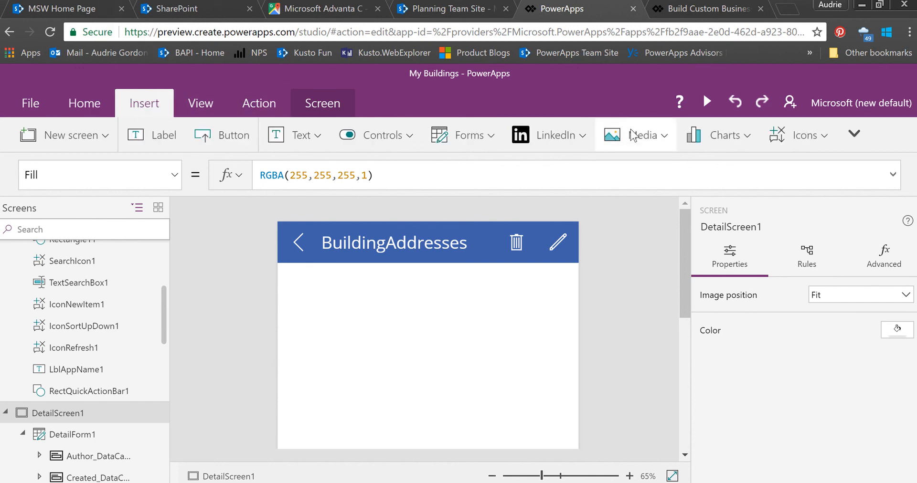
pyautogui.click(645, 136)
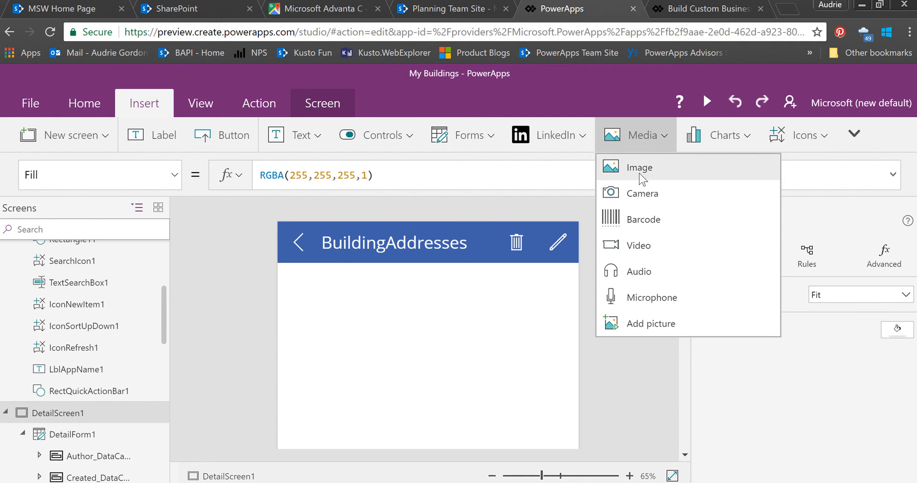
pyautogui.click(639, 167)
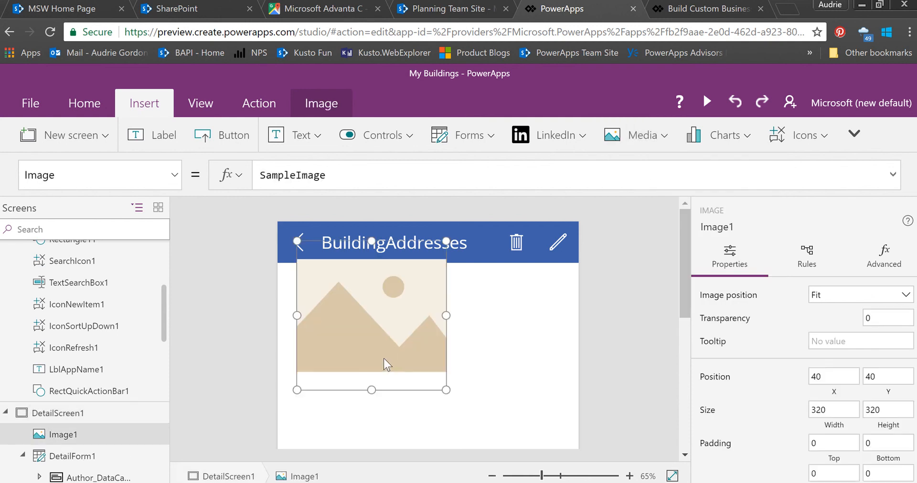
pyautogui.moveTo(320, 243)
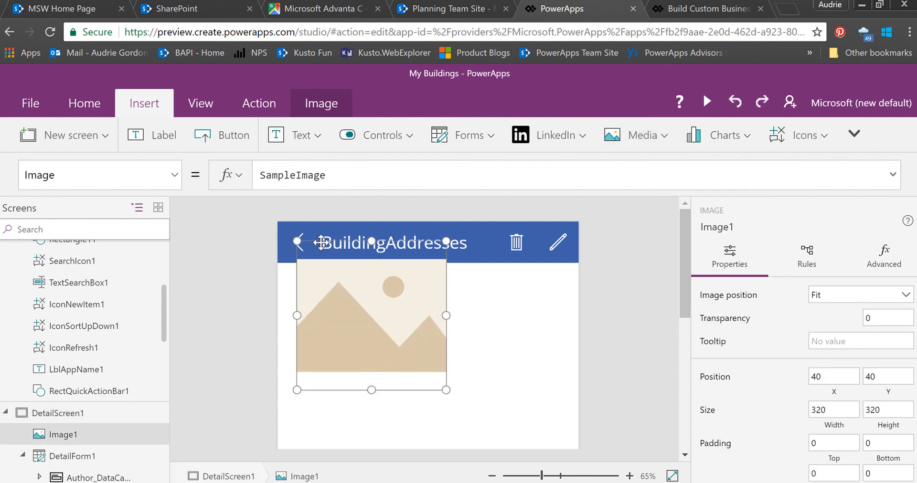
pyautogui.moveTo(371, 324); pyautogui.dragTo(353, 343)
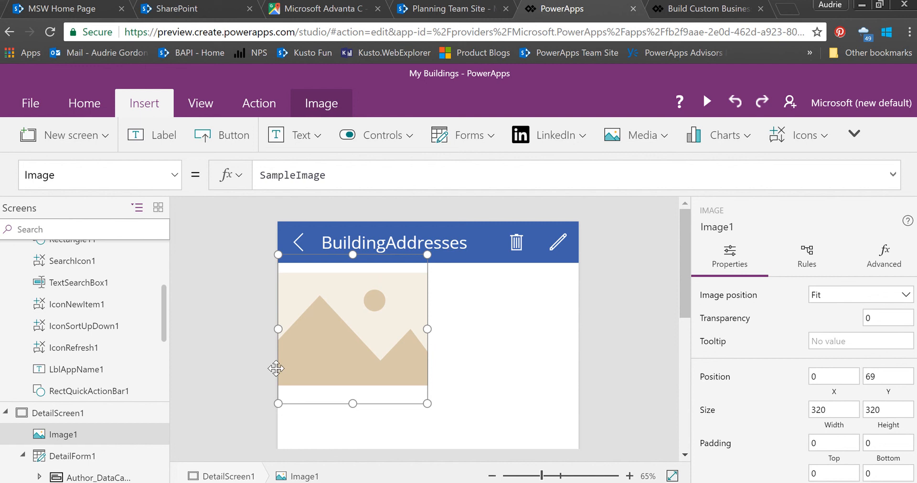
pyautogui.moveTo(751, 435)
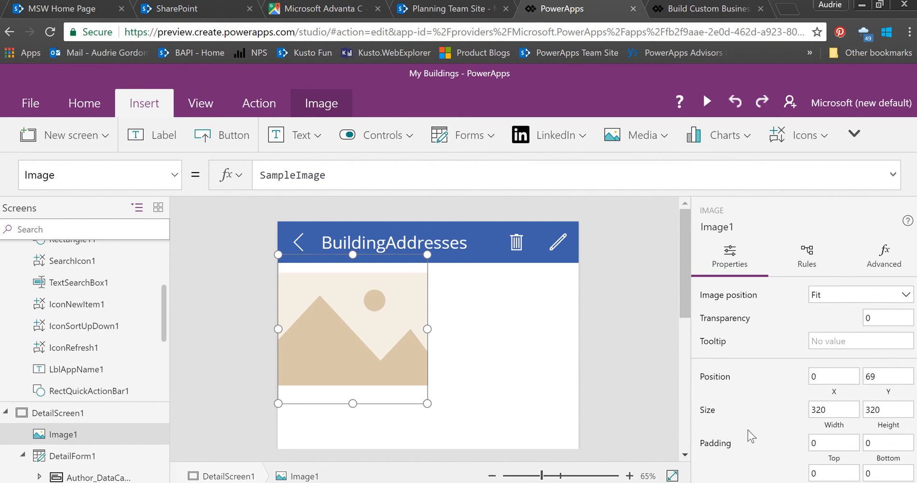
pyautogui.moveTo(424, 434)
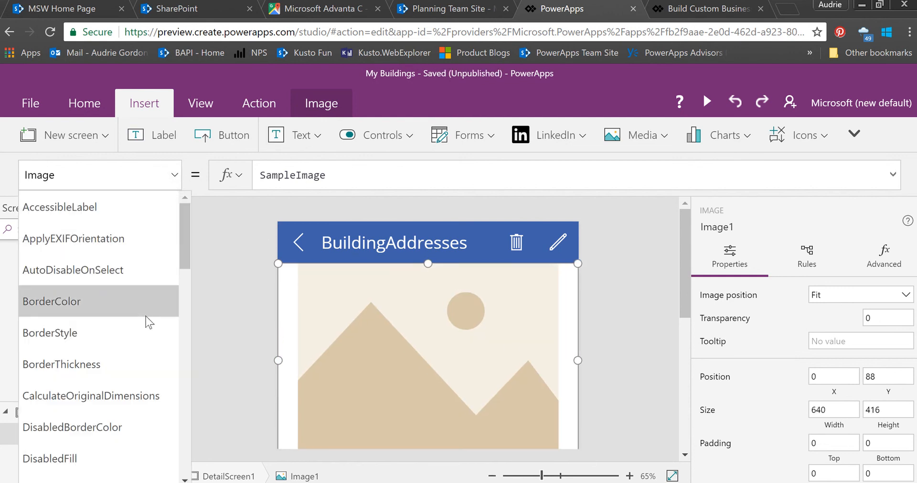
# Step: Pick the image's ImagePosition and Image properties from the property list
pyautogui.scroll(-3)
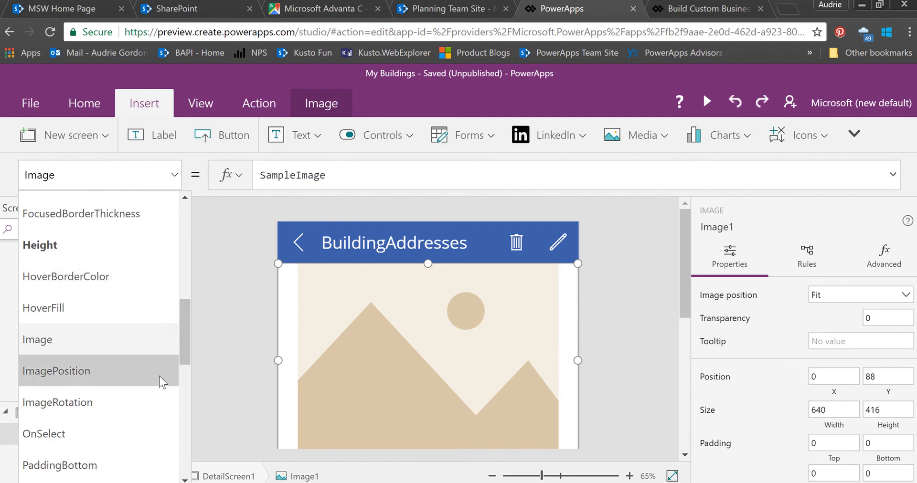
pyautogui.click(56, 371)
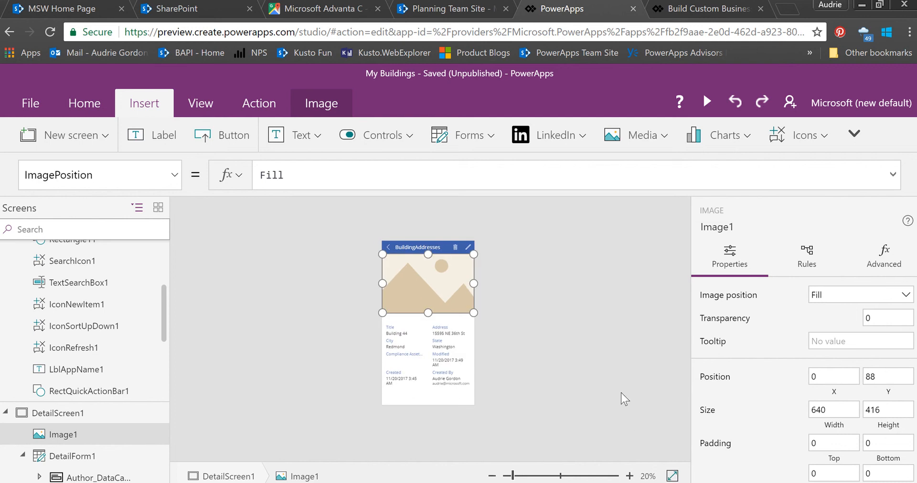
pyautogui.moveTo(372, 199)
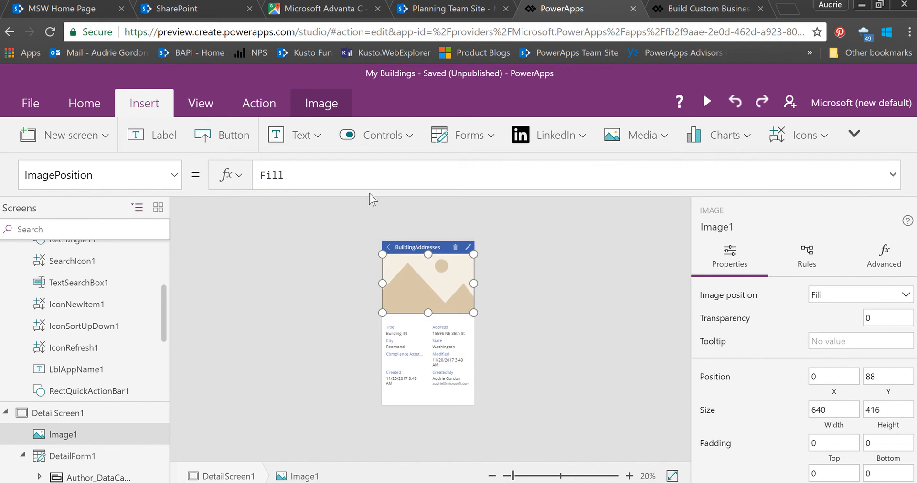
pyautogui.click(175, 175)
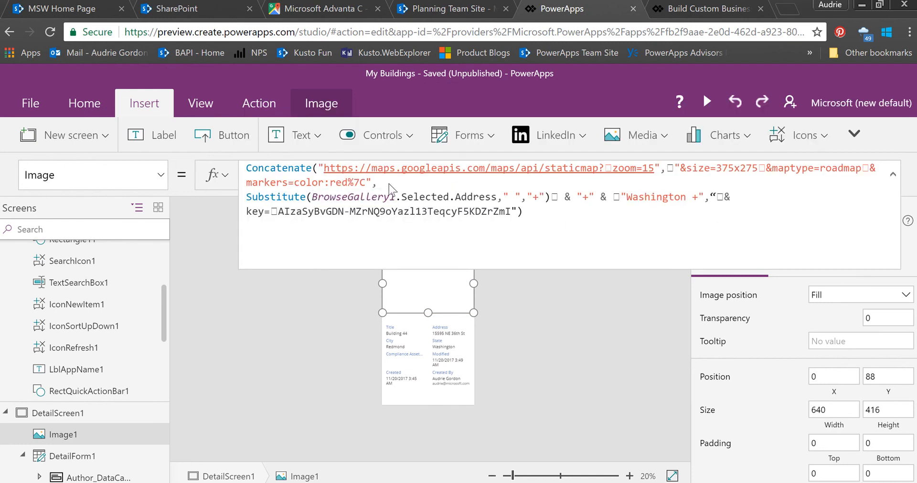
pyautogui.moveTo(548, 237)
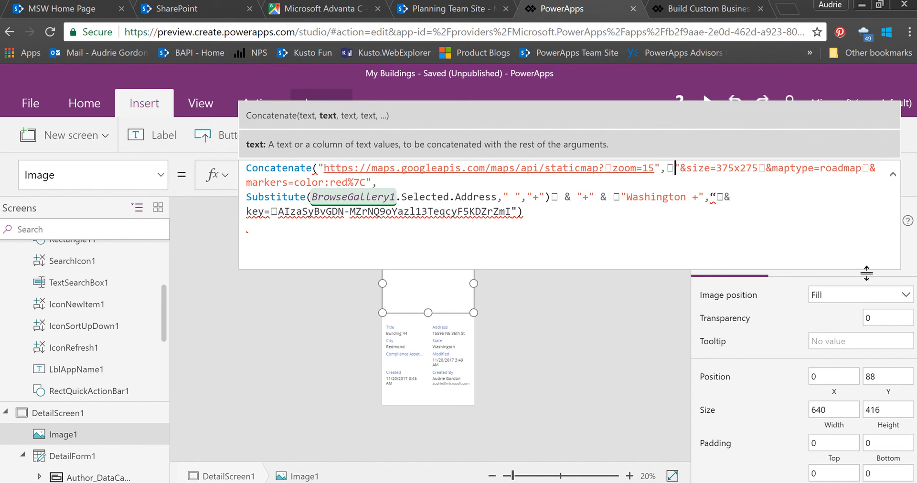
pyautogui.moveTo(768, 199)
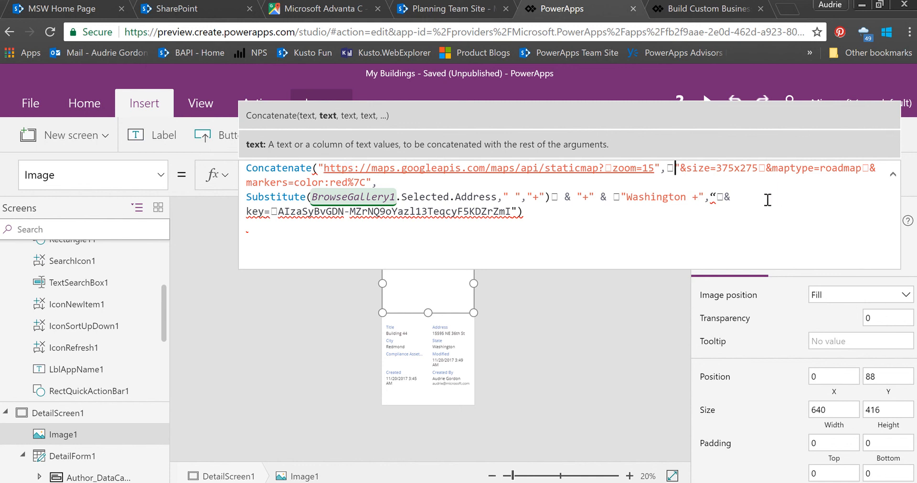
pyautogui.moveTo(763, 204)
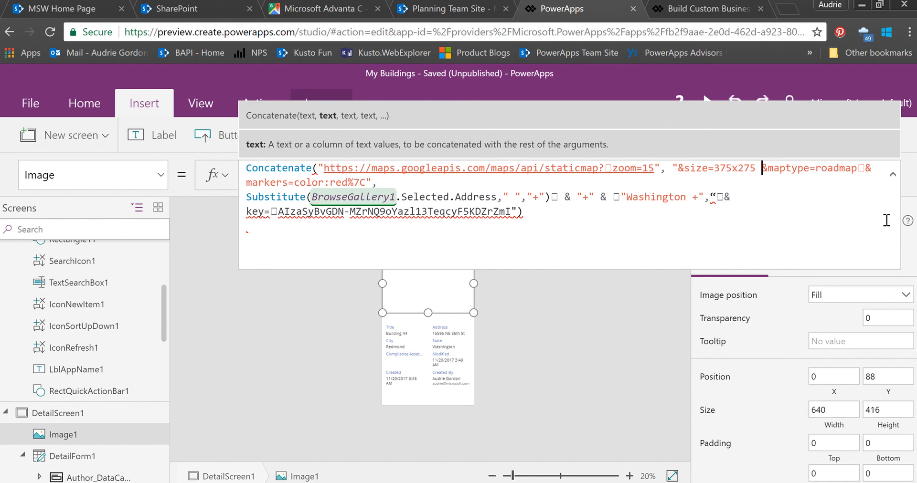
pyautogui.moveTo(866, 194)
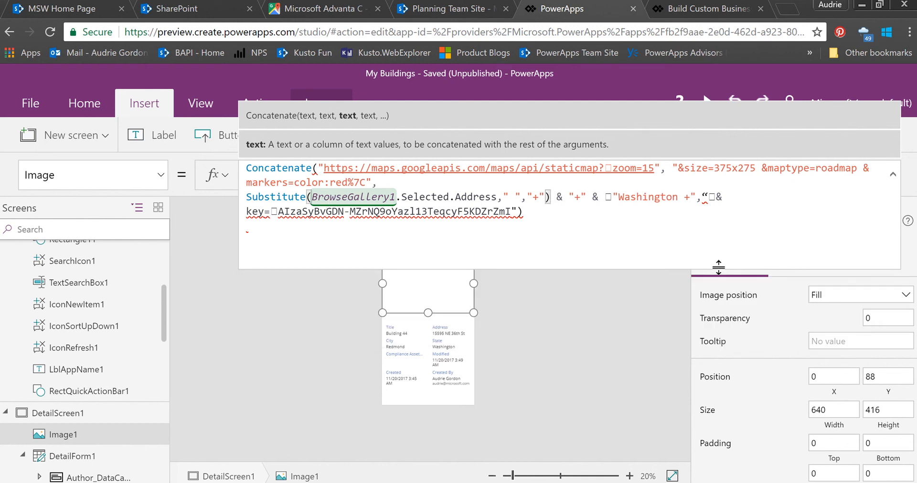
# Step: Fix the malformed quote before Washington in Image1's static Google map formula
pyautogui.click(607, 196)
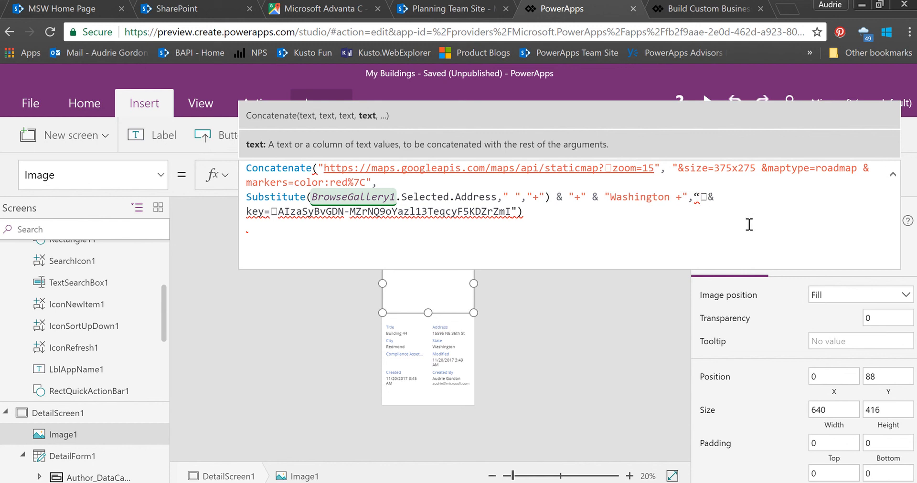
pyautogui.moveTo(700, 231)
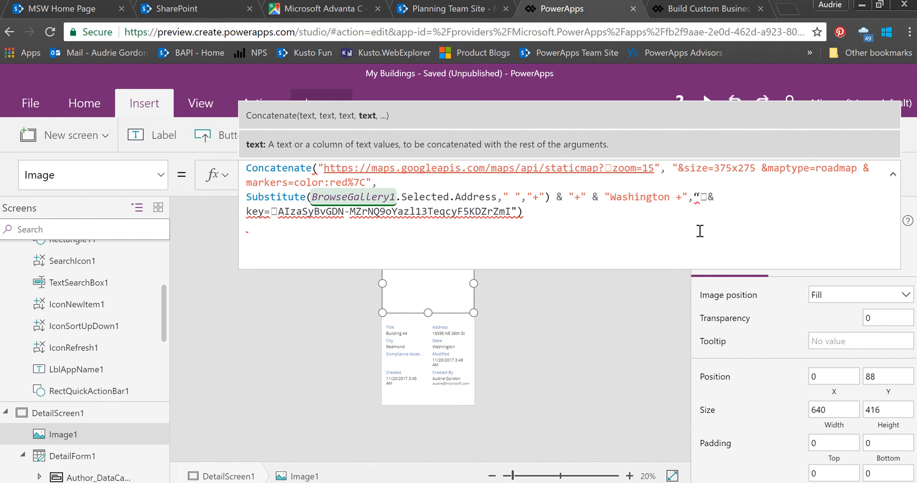
pyautogui.moveTo(702, 202)
pyautogui.write('"')
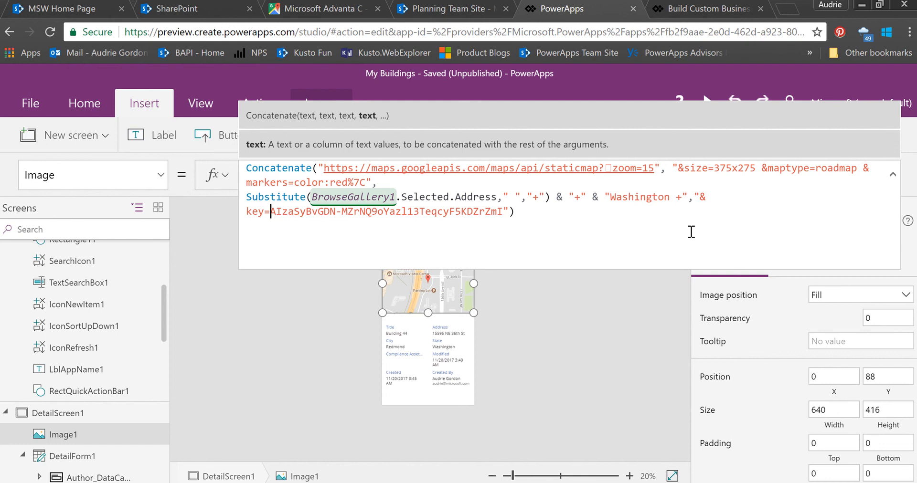
pyautogui.moveTo(670, 194)
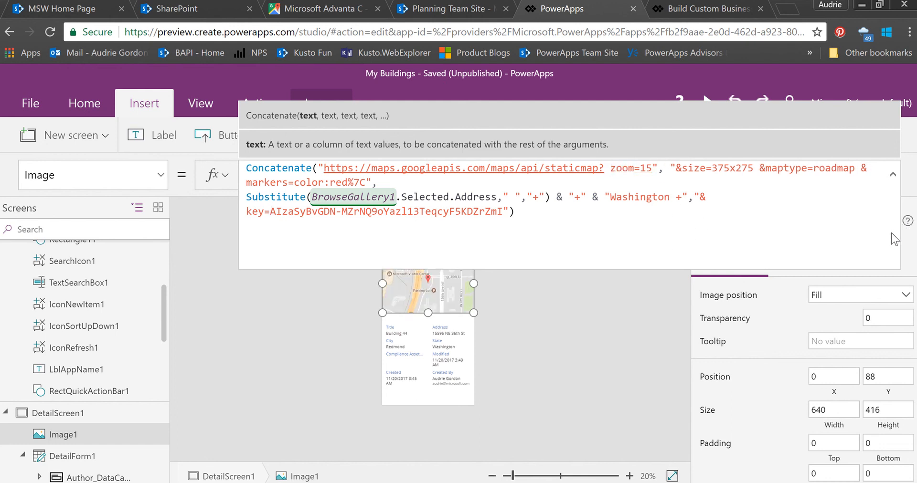
pyautogui.moveTo(524, 283)
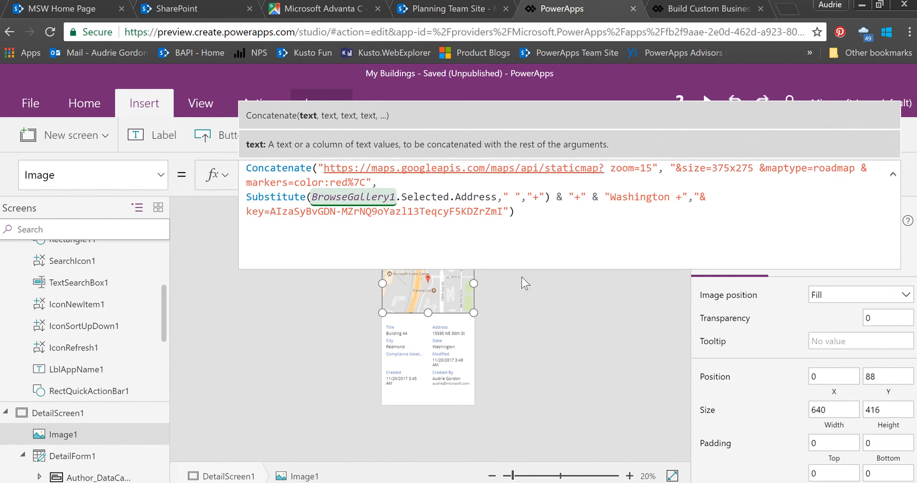
pyautogui.moveTo(561, 349)
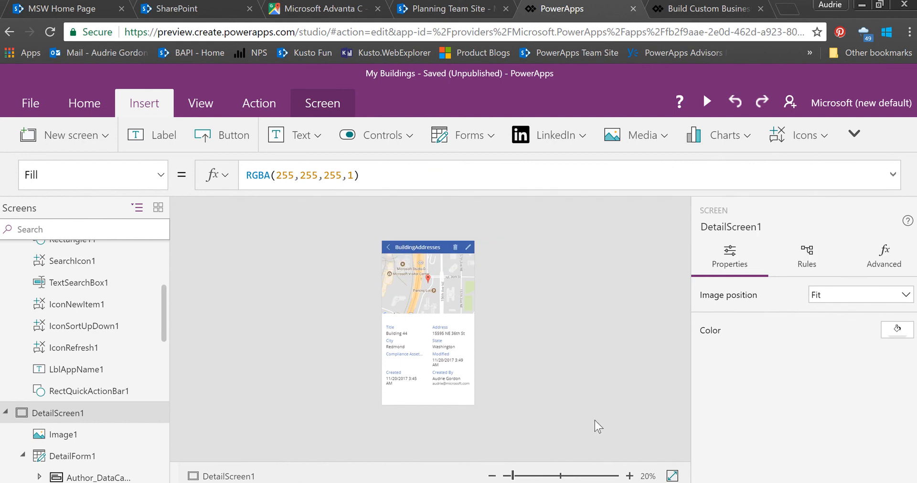
# Step: Preview the app and check the detail map for Building 44 and Advanta C in Bellevue
pyautogui.click(630, 476)
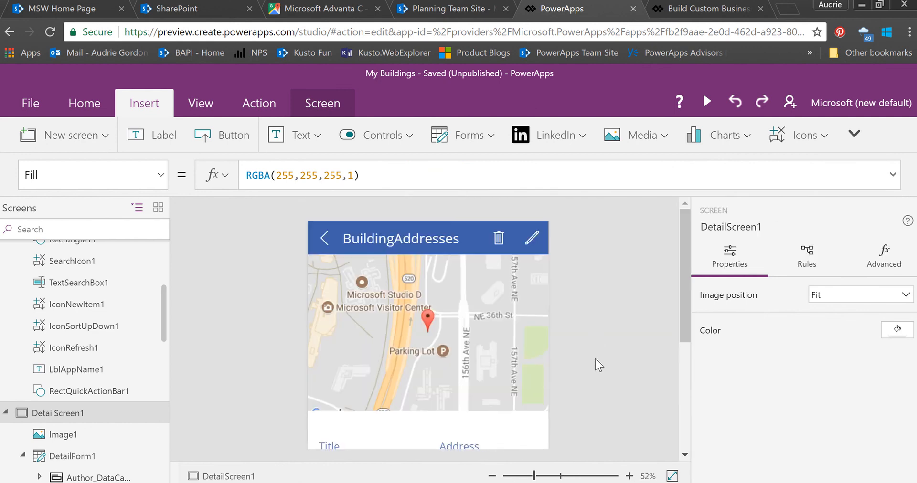
pyautogui.moveTo(428, 319)
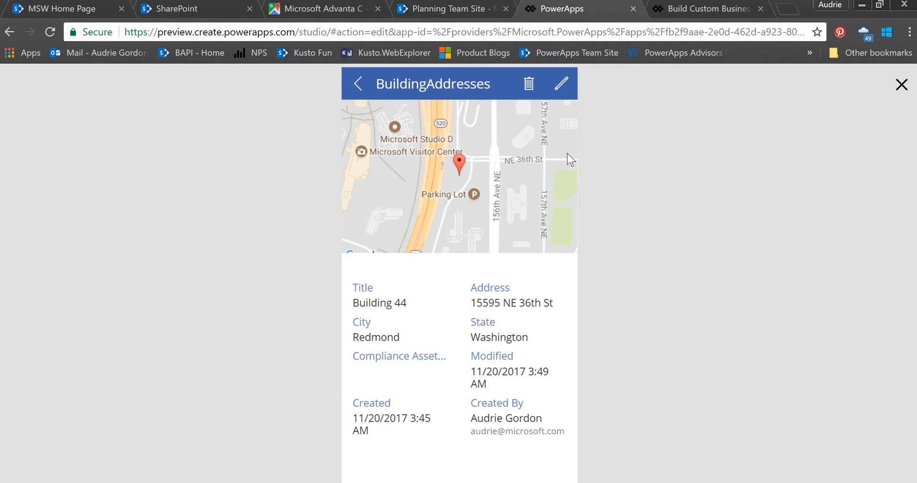
pyautogui.moveTo(474, 177)
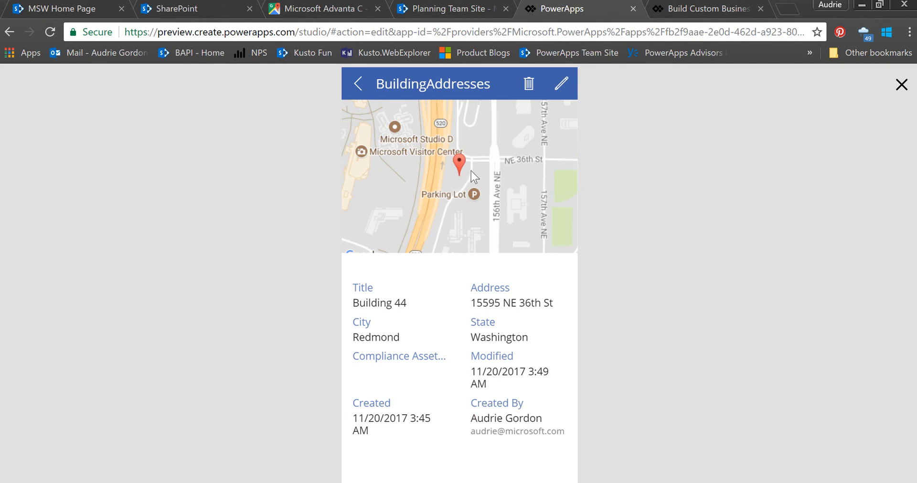
pyautogui.moveTo(452, 167)
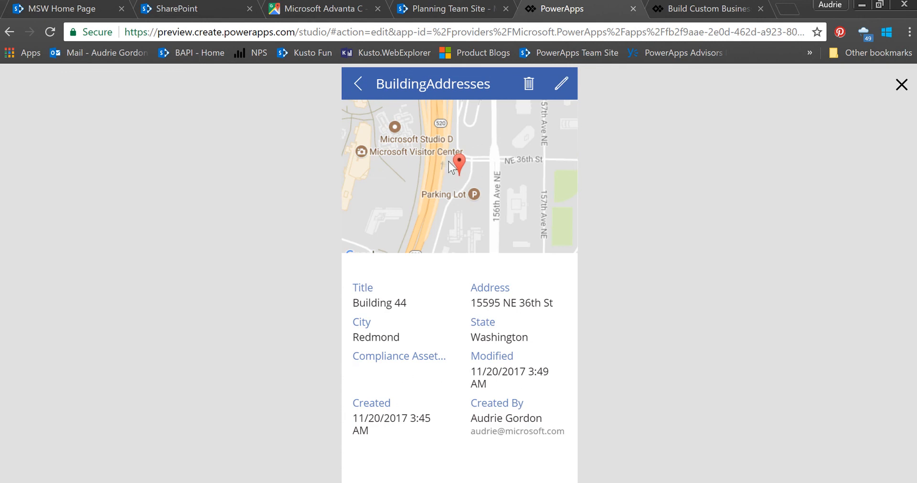
pyautogui.click(357, 84)
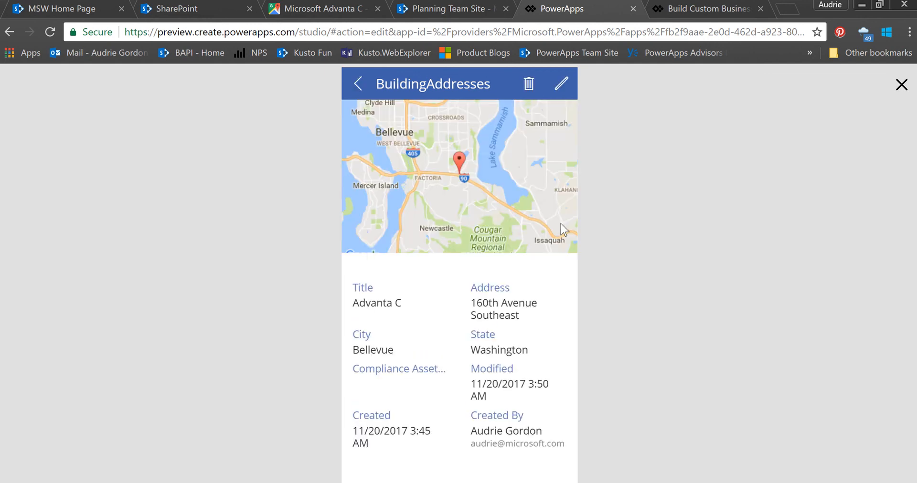
pyautogui.moveTo(495, 157)
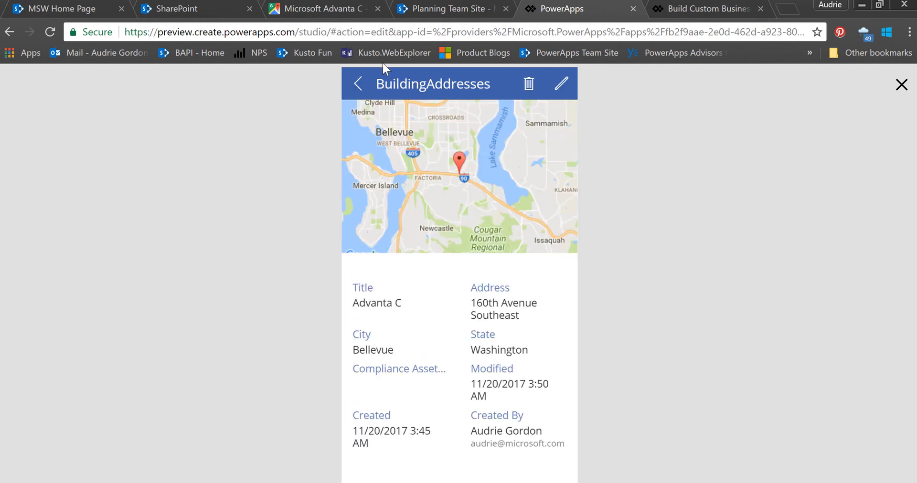
pyautogui.moveTo(485, 168)
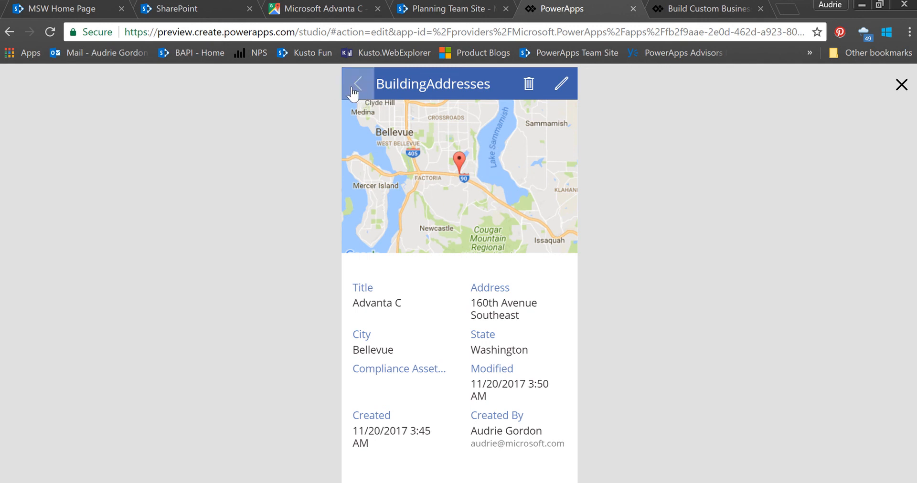
# Step: Exit preview, select Image1 and show its OnSelect formula, currently false
pyautogui.click(358, 84)
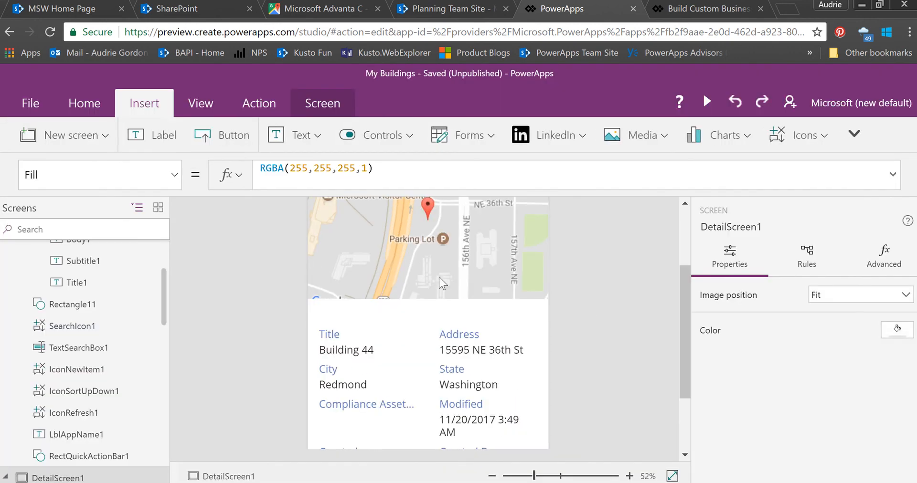
pyautogui.click(441, 283)
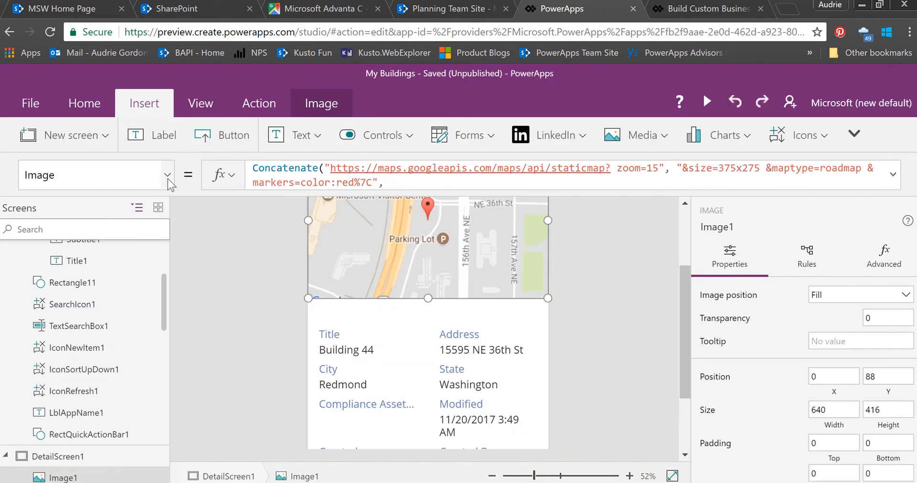
pyautogui.click(167, 175)
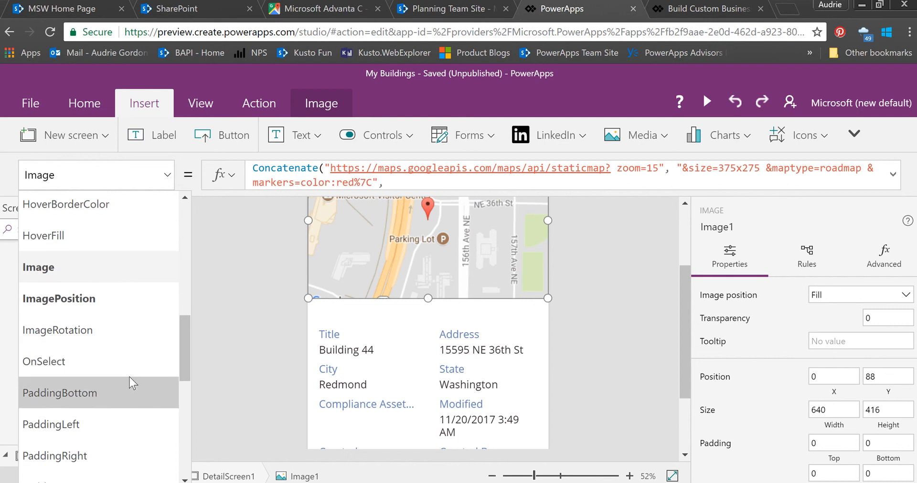
pyautogui.click(44, 361)
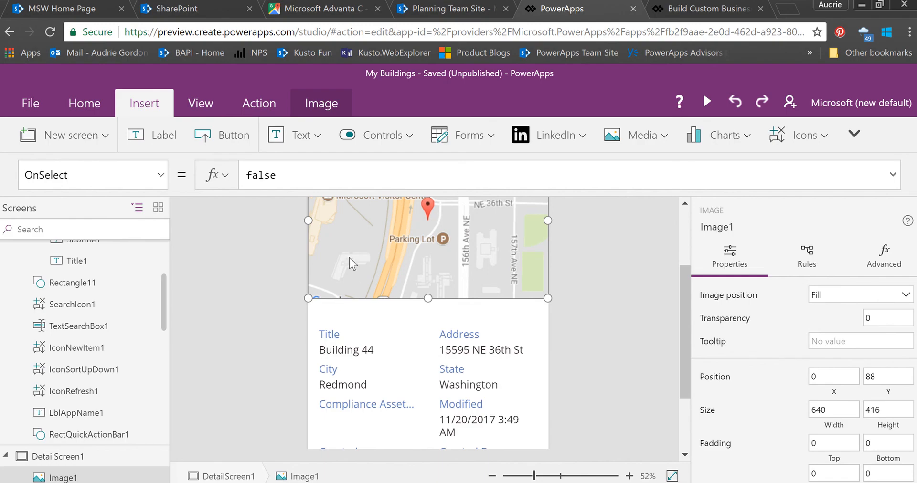
# Step: Give Image1 a Google Maps tap action, test it in preview, then close preview
pyautogui.click(261, 175)
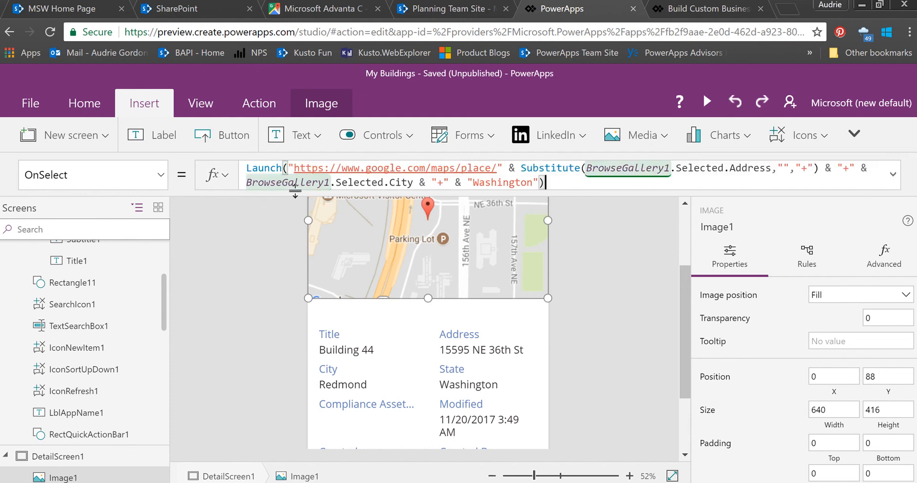
pyautogui.moveTo(710, 108)
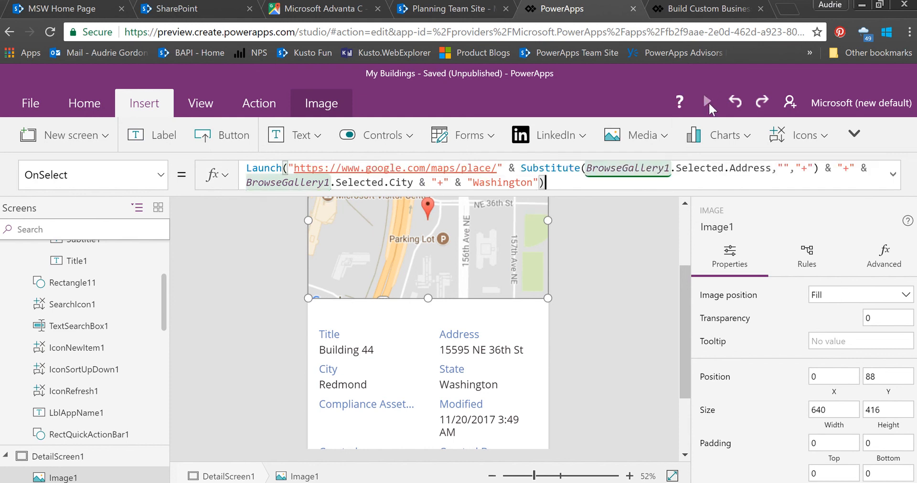
pyautogui.click(707, 101)
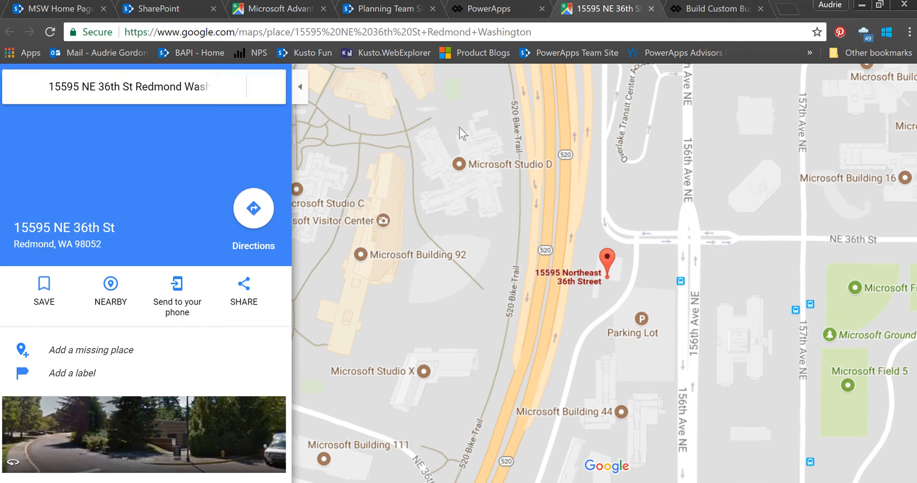
pyautogui.click(493, 9)
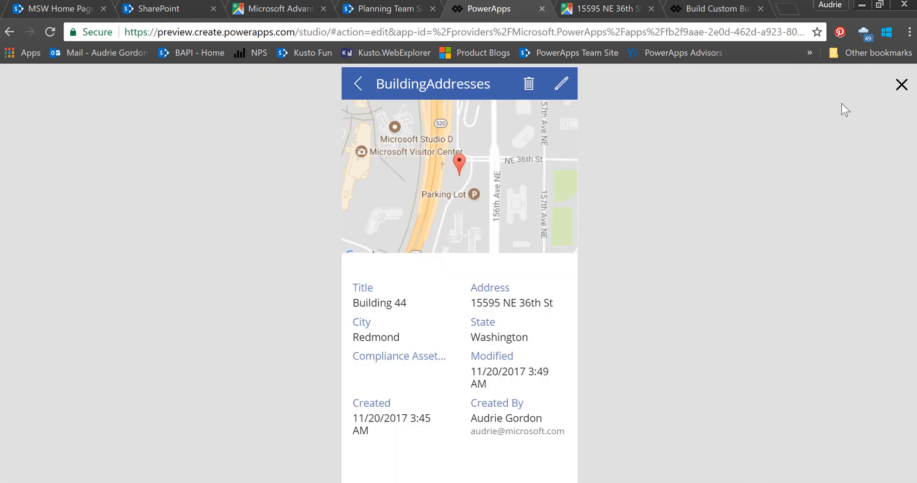
pyautogui.moveTo(856, 106)
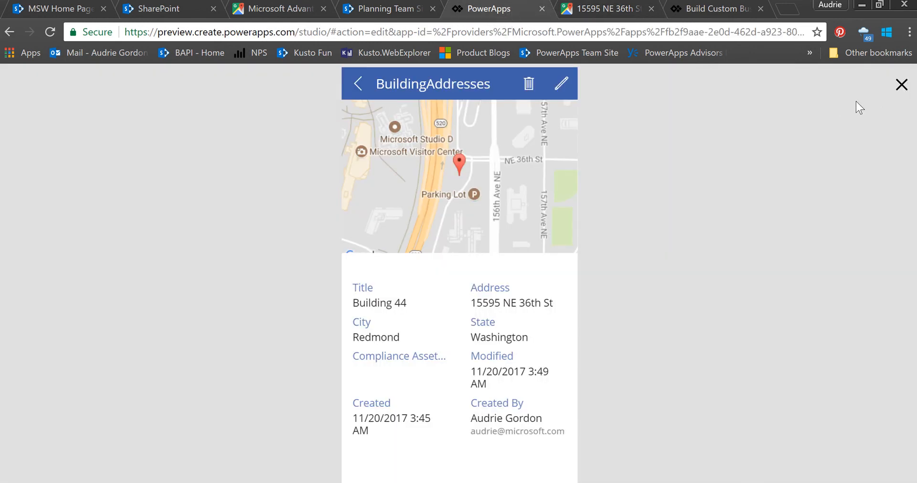
pyautogui.click(901, 84)
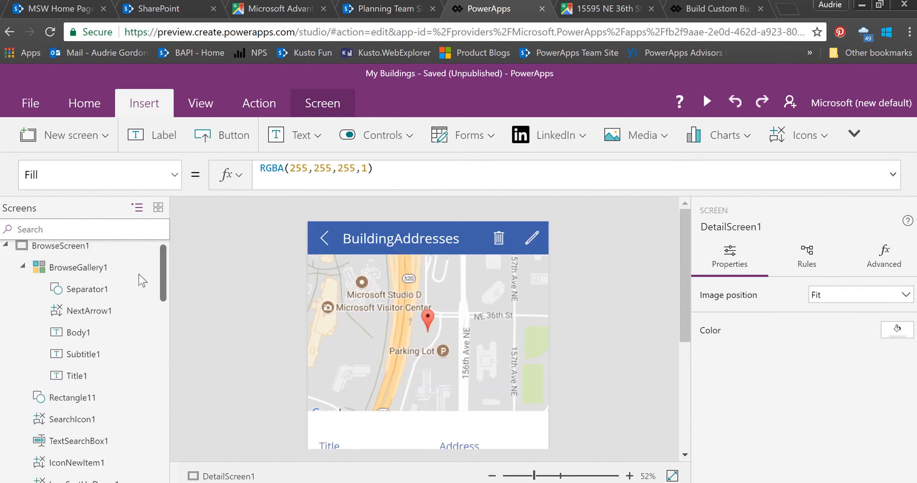
# Step: Select BrowseGallery1 on the browse screen to view its BuildingAddresses Items formula
pyautogui.click(78, 267)
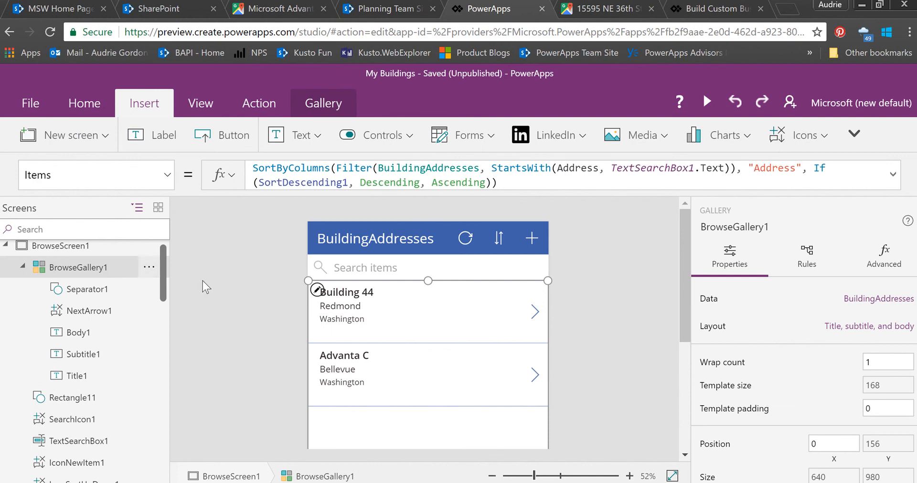
pyautogui.moveTo(79, 292)
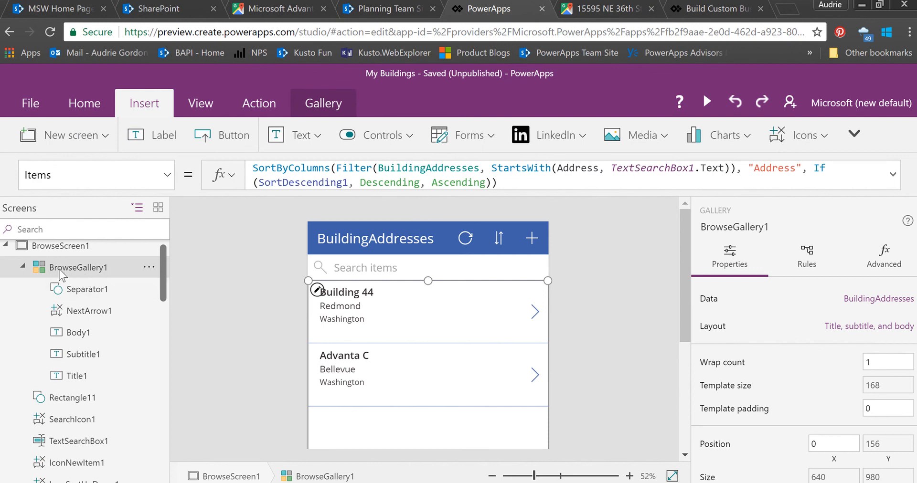
pyautogui.moveTo(62, 274)
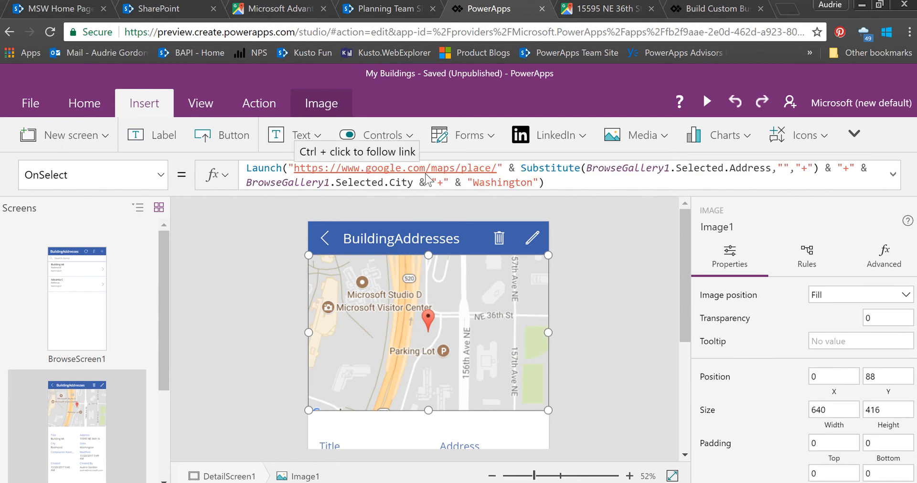
pyautogui.moveTo(659, 173)
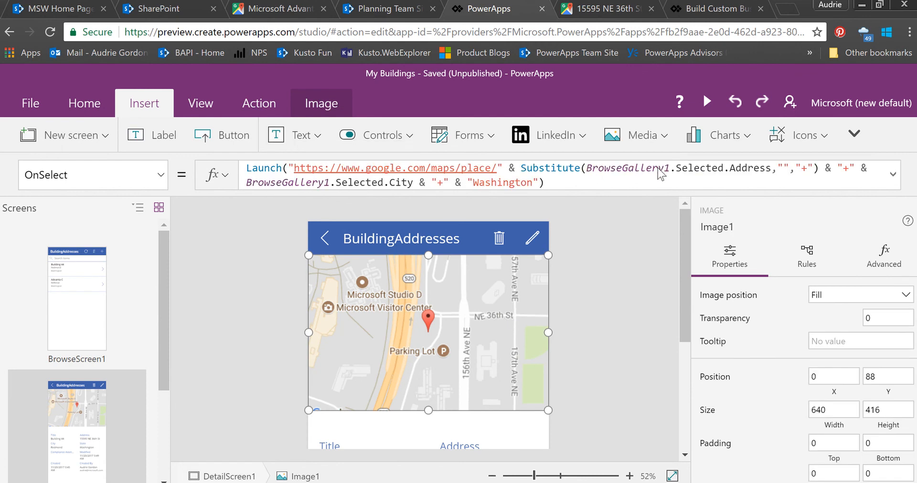
pyautogui.moveTo(683, 173)
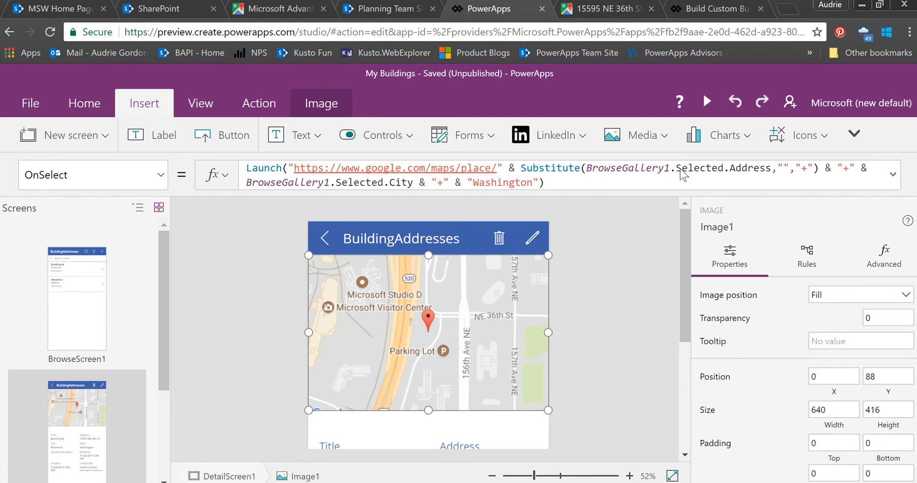
pyautogui.moveTo(646, 173)
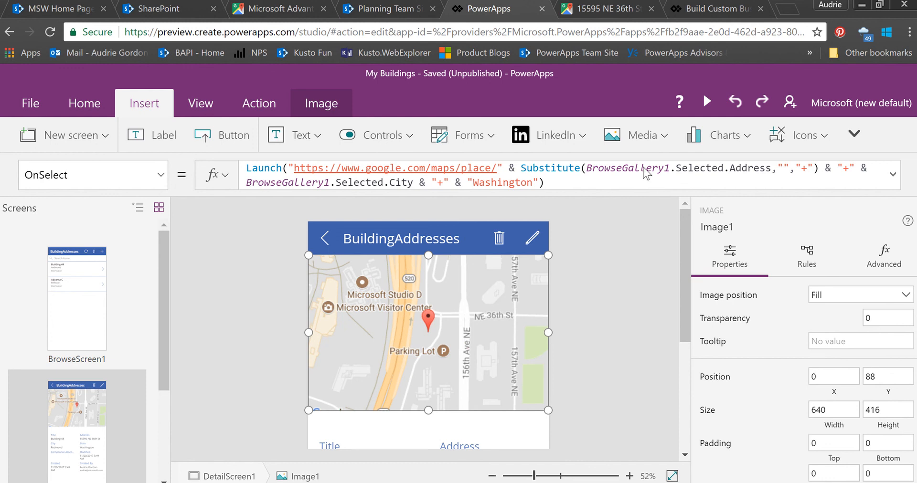
pyautogui.moveTo(609, 176)
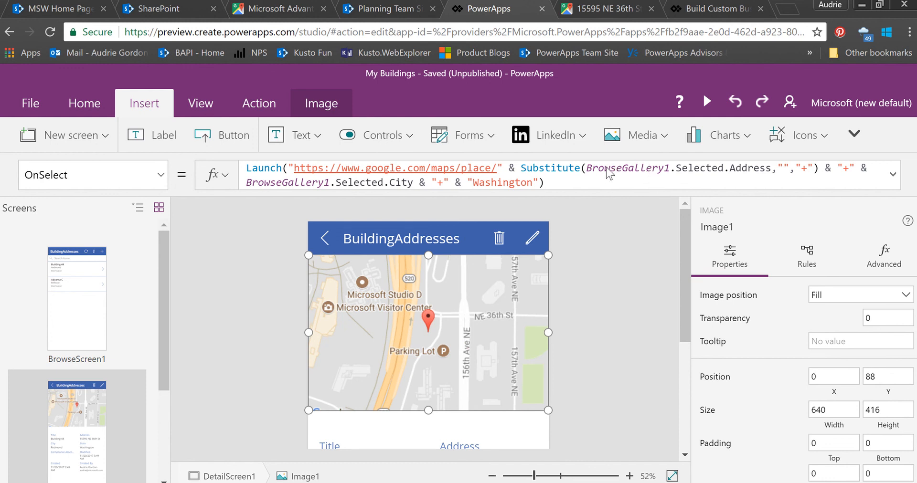
pyautogui.moveTo(675, 154)
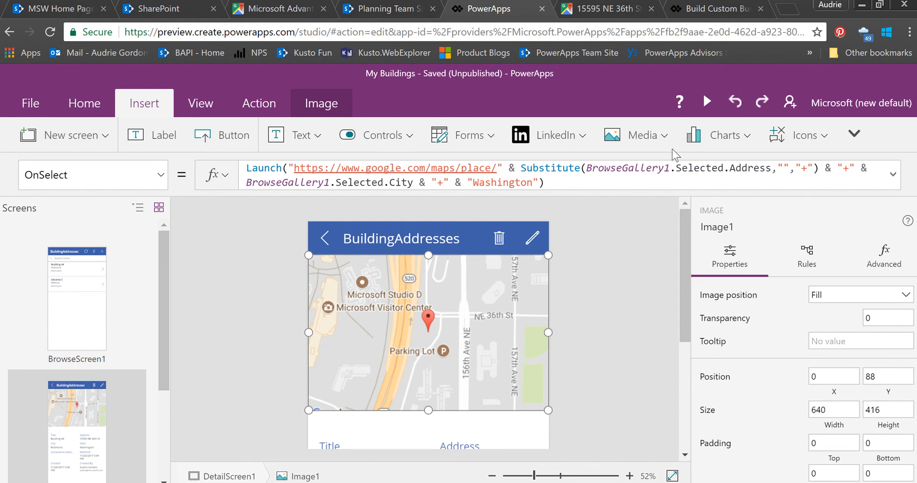
pyautogui.moveTo(602, 178)
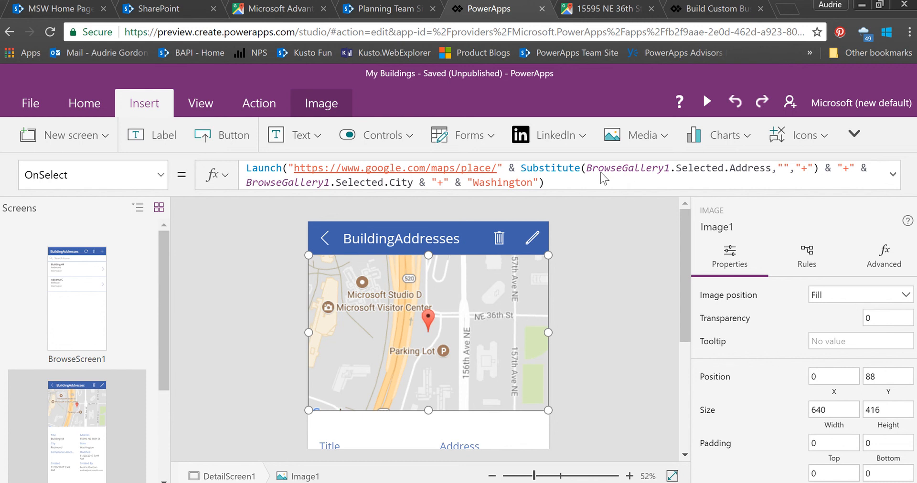
pyautogui.moveTo(675, 176)
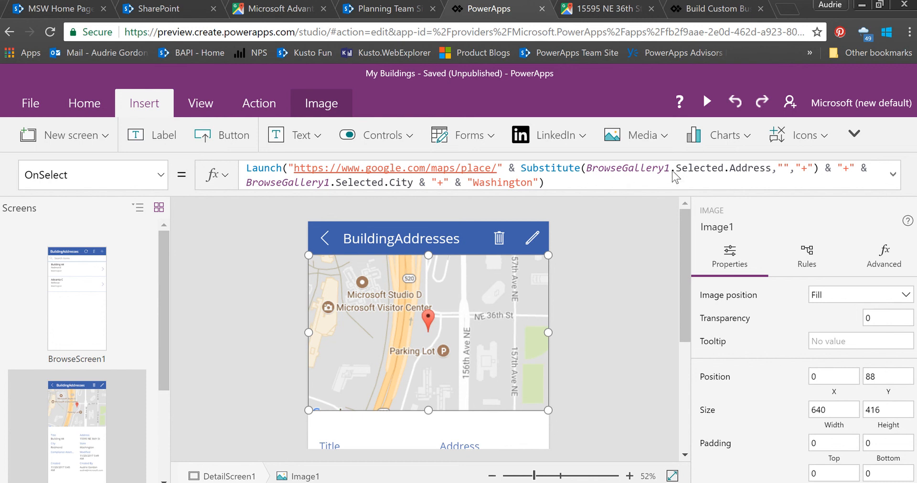
pyautogui.moveTo(96, 308)
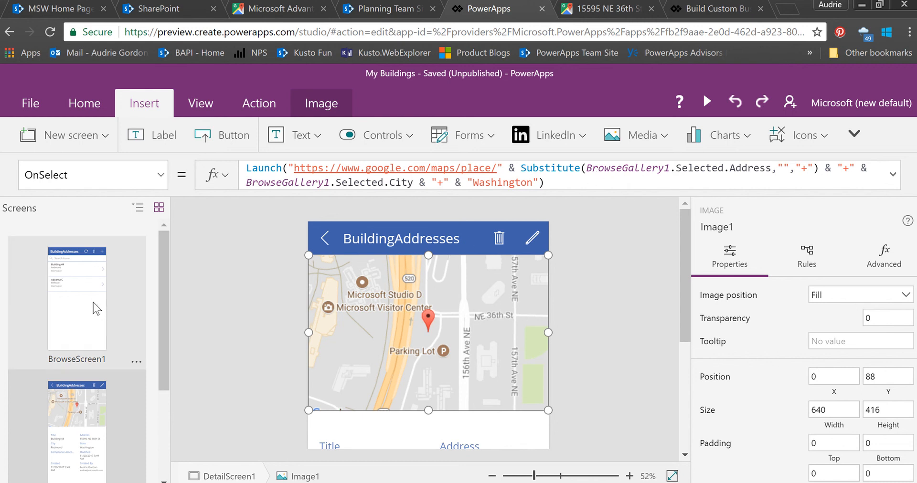
pyautogui.moveTo(90, 312)
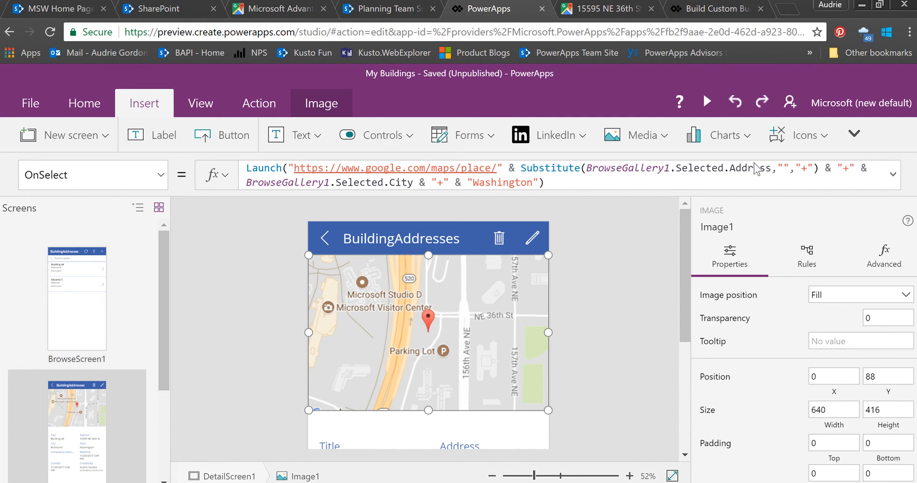
pyautogui.moveTo(692, 177)
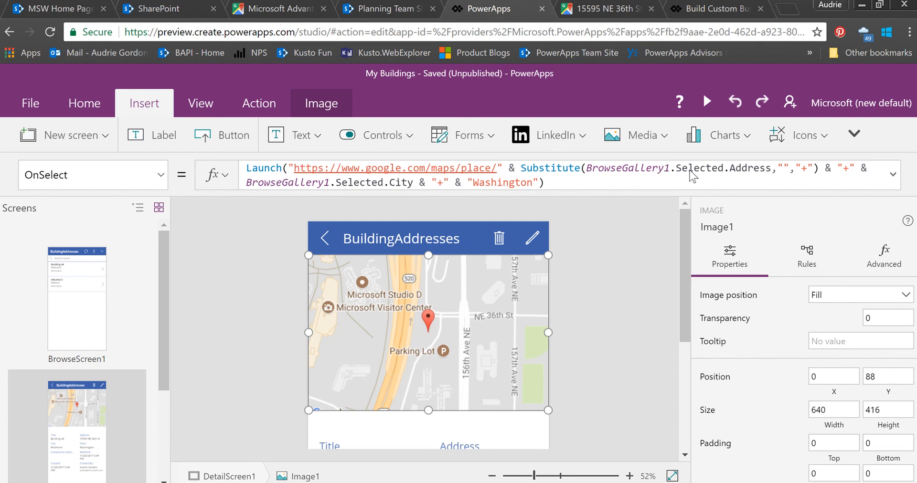
pyautogui.moveTo(624, 176)
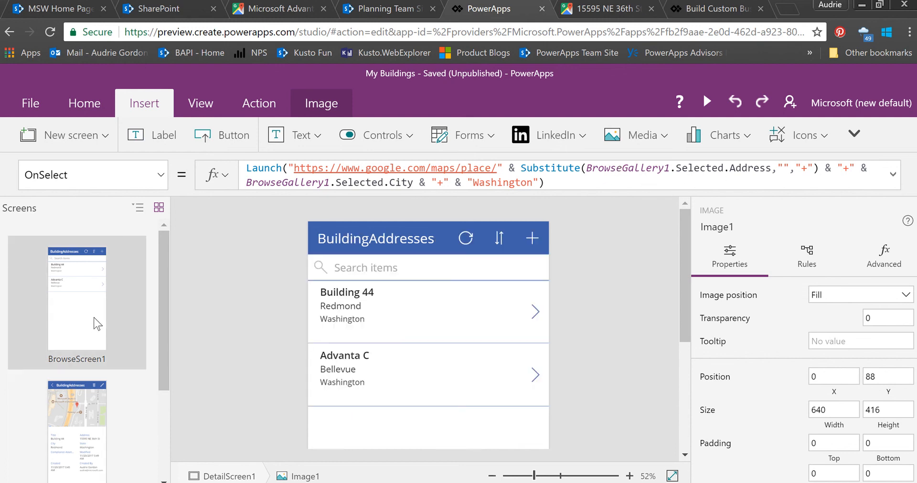
# Step: Preview Advanta C's Bellevue map, exit preview, and select BrowseGallery1 in Tree view
pyautogui.click(706, 101)
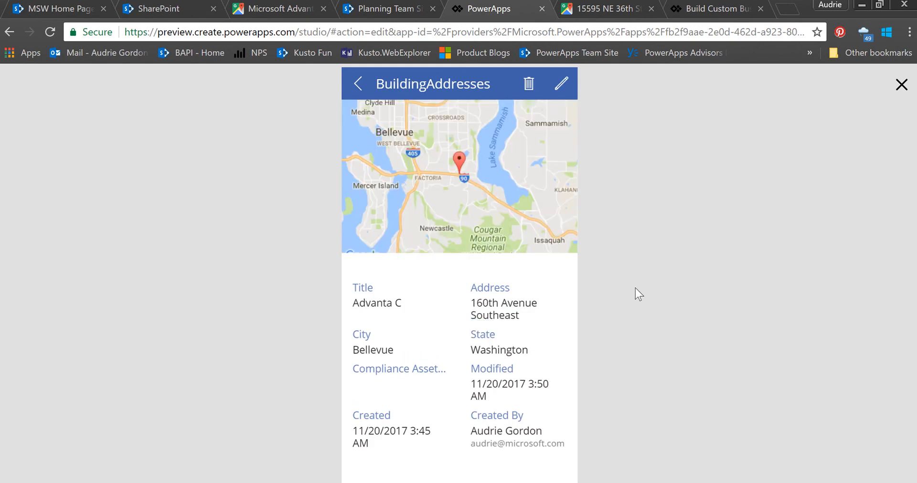
pyautogui.moveTo(641, 273)
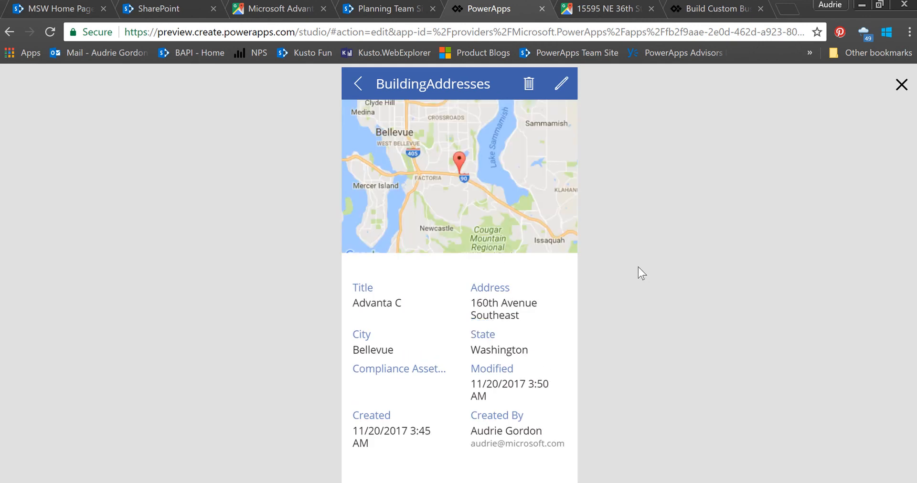
pyautogui.click(357, 84)
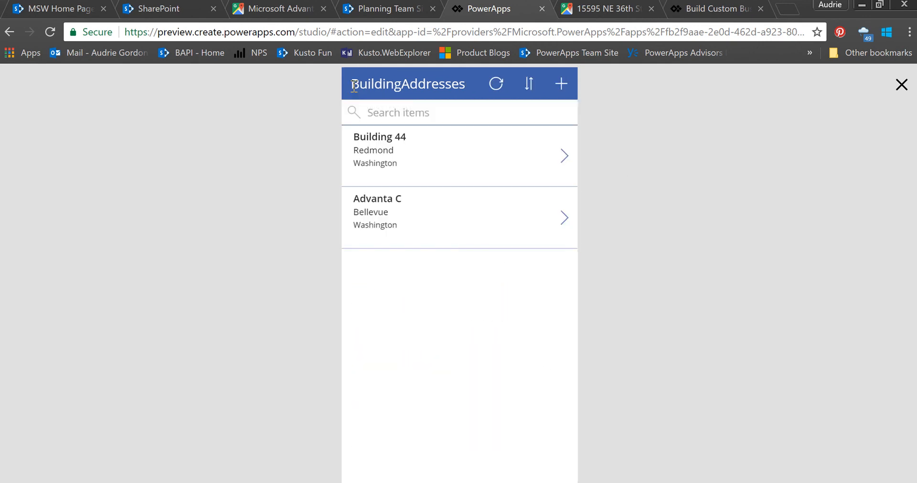
pyautogui.moveTo(901, 84)
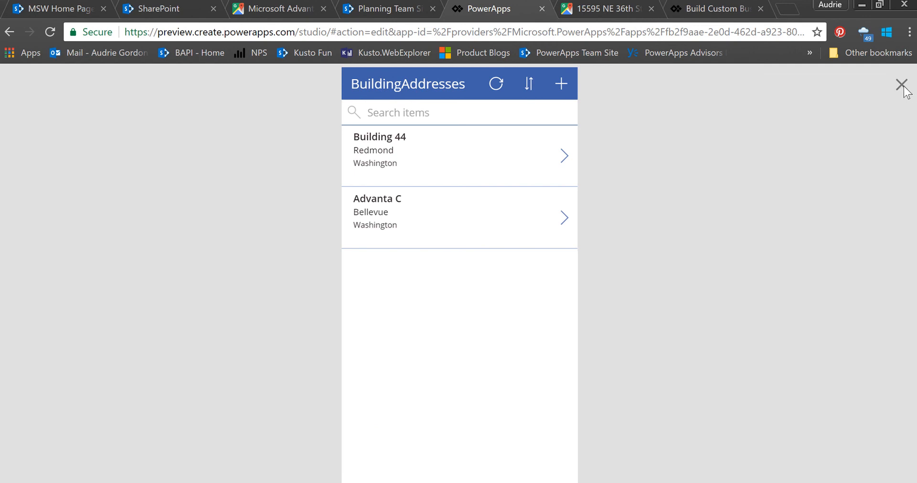
pyautogui.click(900, 85)
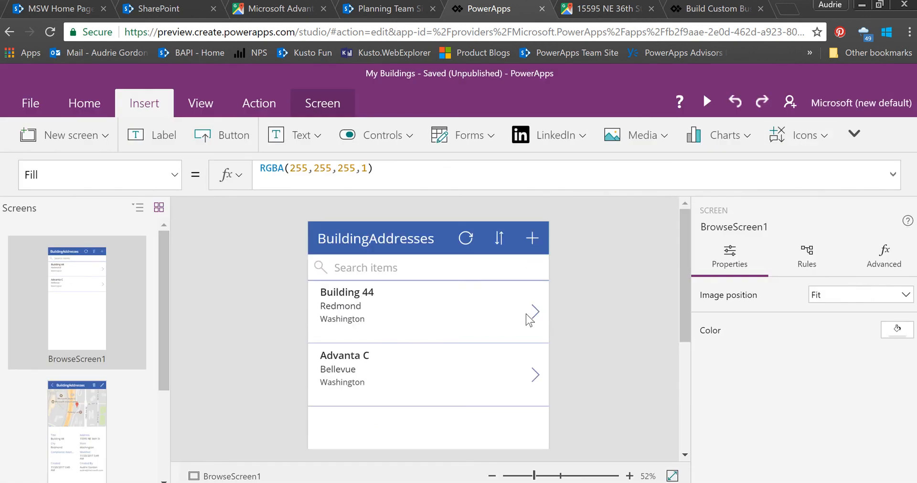
pyautogui.click(535, 312)
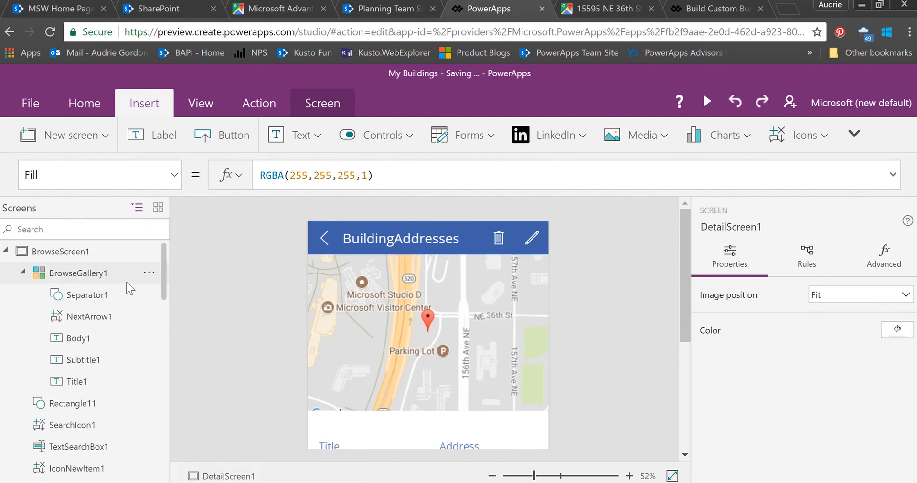
pyautogui.click(78, 273)
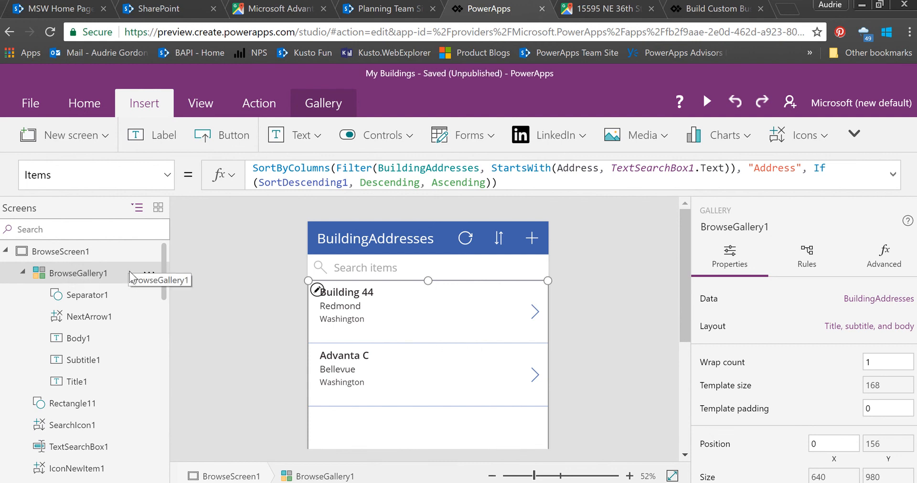
pyautogui.moveTo(159, 280)
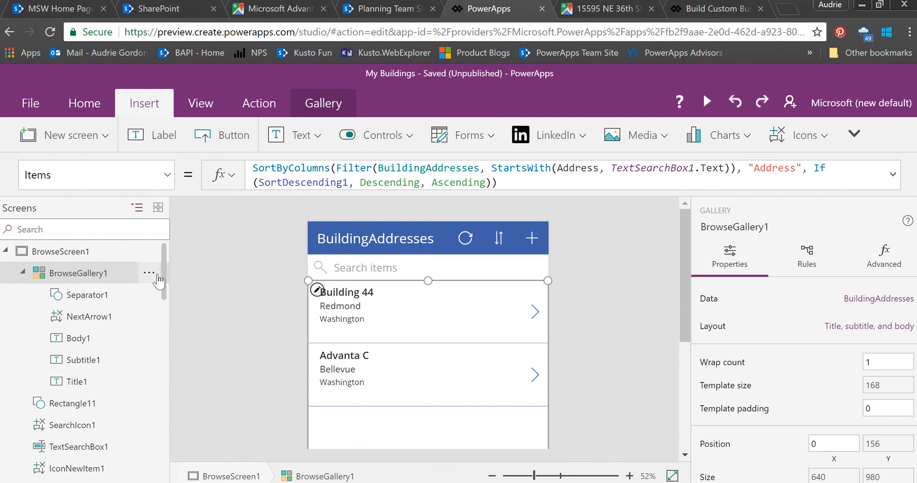
pyautogui.moveTo(82, 328)
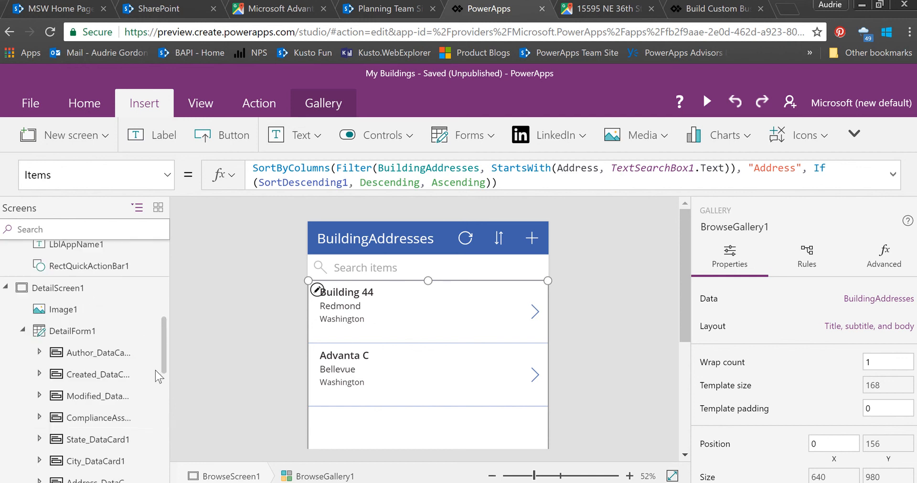
# Step: Select Image1 and expand its Concatenate static map formula with zoom 15 and a red marker
pyautogui.click(72, 331)
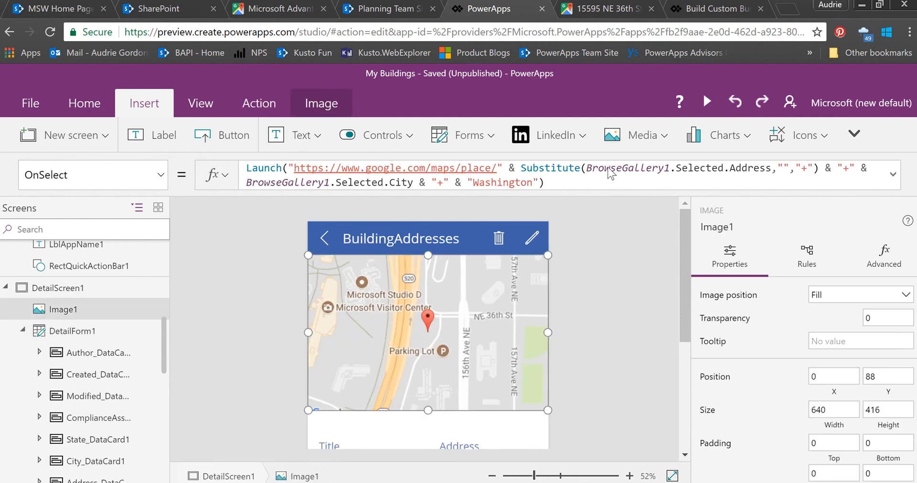
pyautogui.moveTo(666, 175)
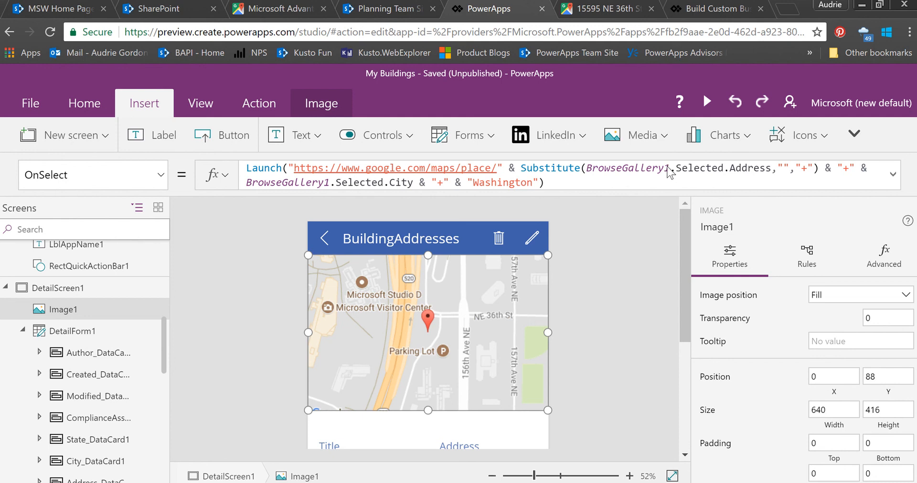
pyautogui.moveTo(619, 192)
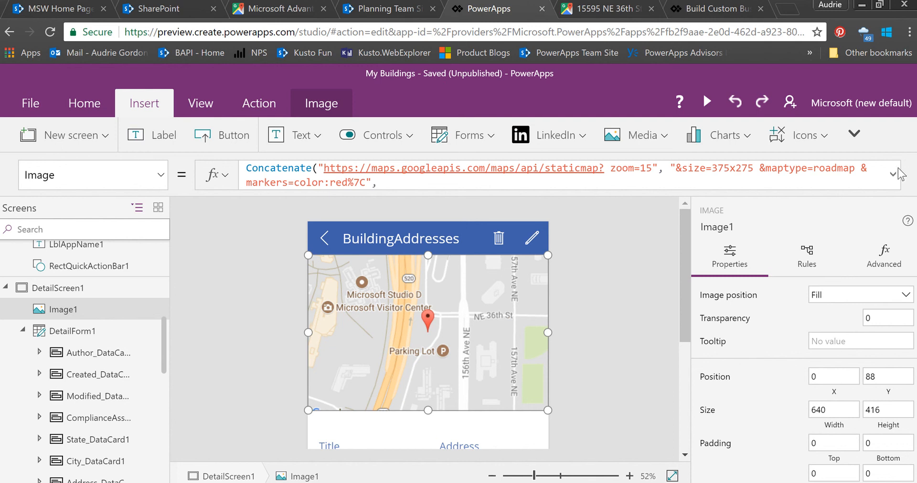
pyautogui.click(893, 174)
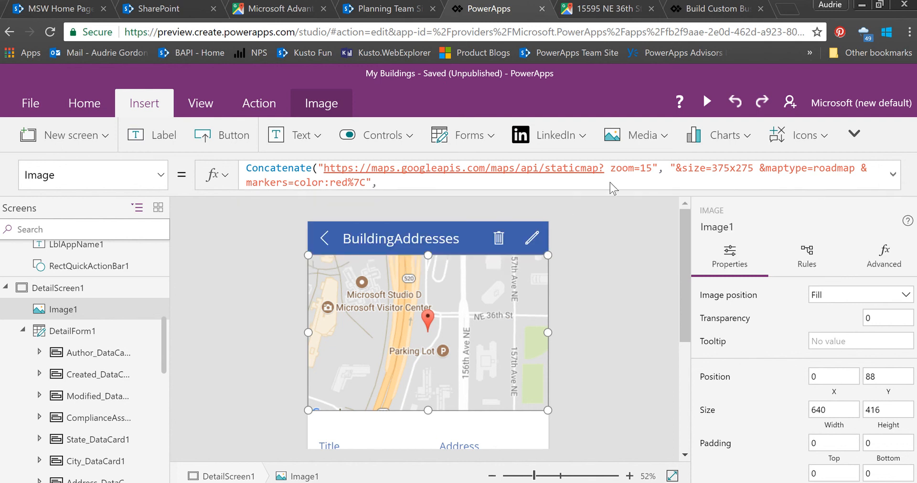
pyautogui.moveTo(612, 307)
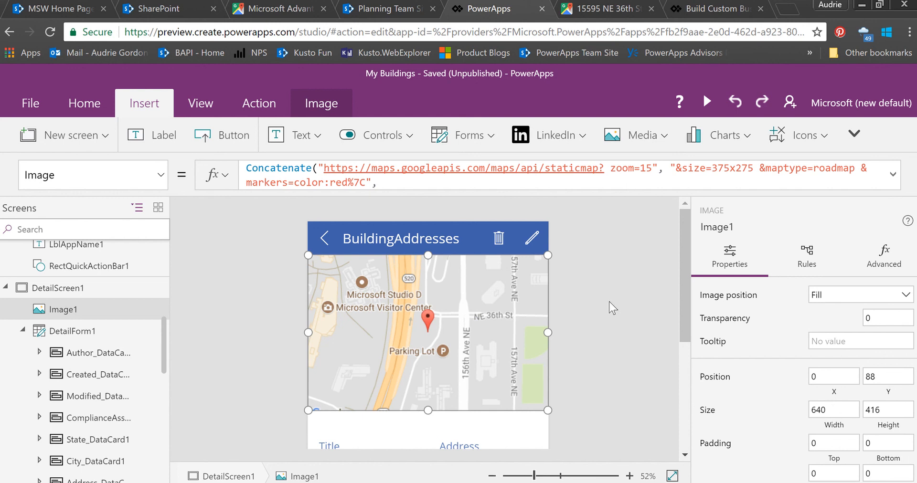
pyautogui.moveTo(621, 378)
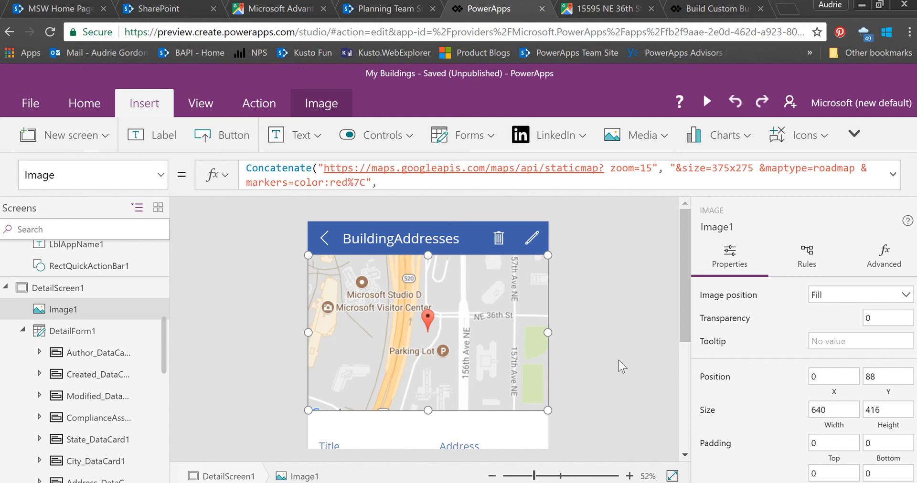
pyautogui.moveTo(635, 394)
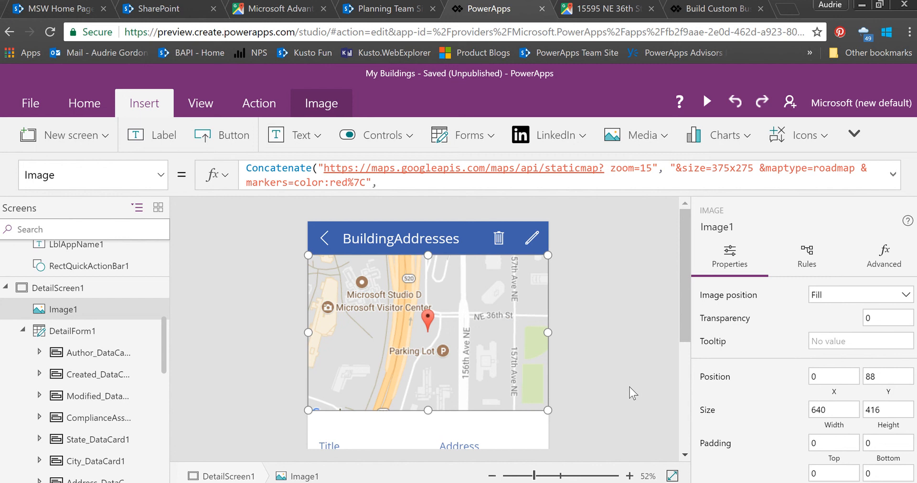
pyautogui.moveTo(642, 395)
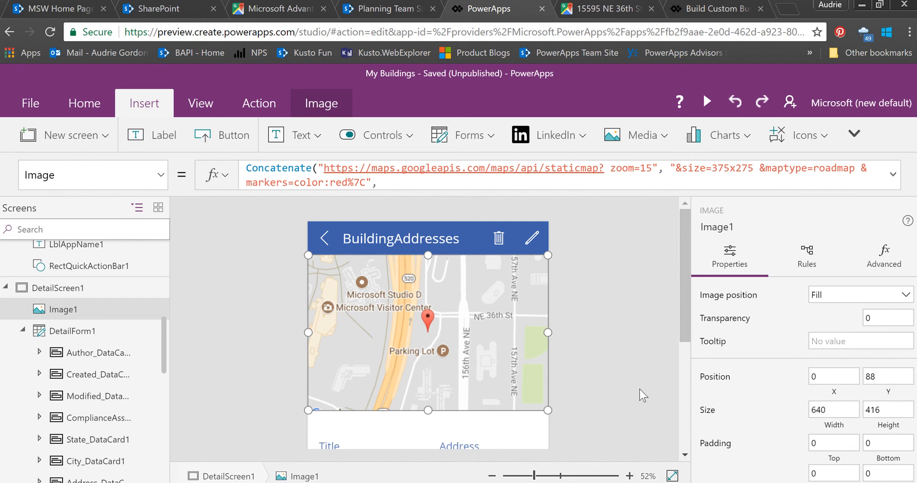